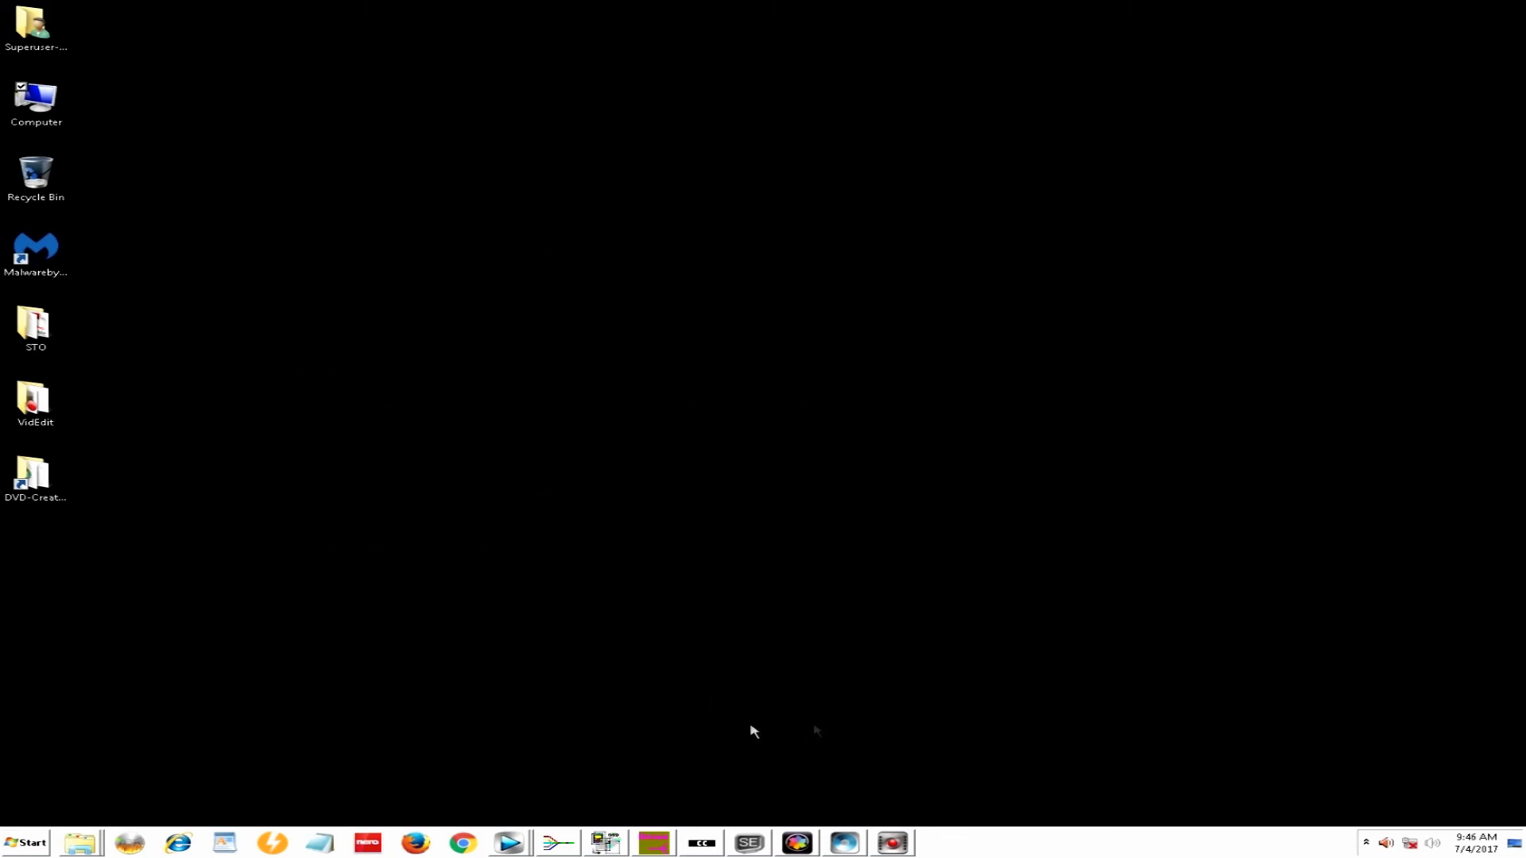
# - Launch FFMPEG_Command_Versions.rtf from the DVD-Shrink-Workspace folder in Explorer
pyautogui.click(81, 843)
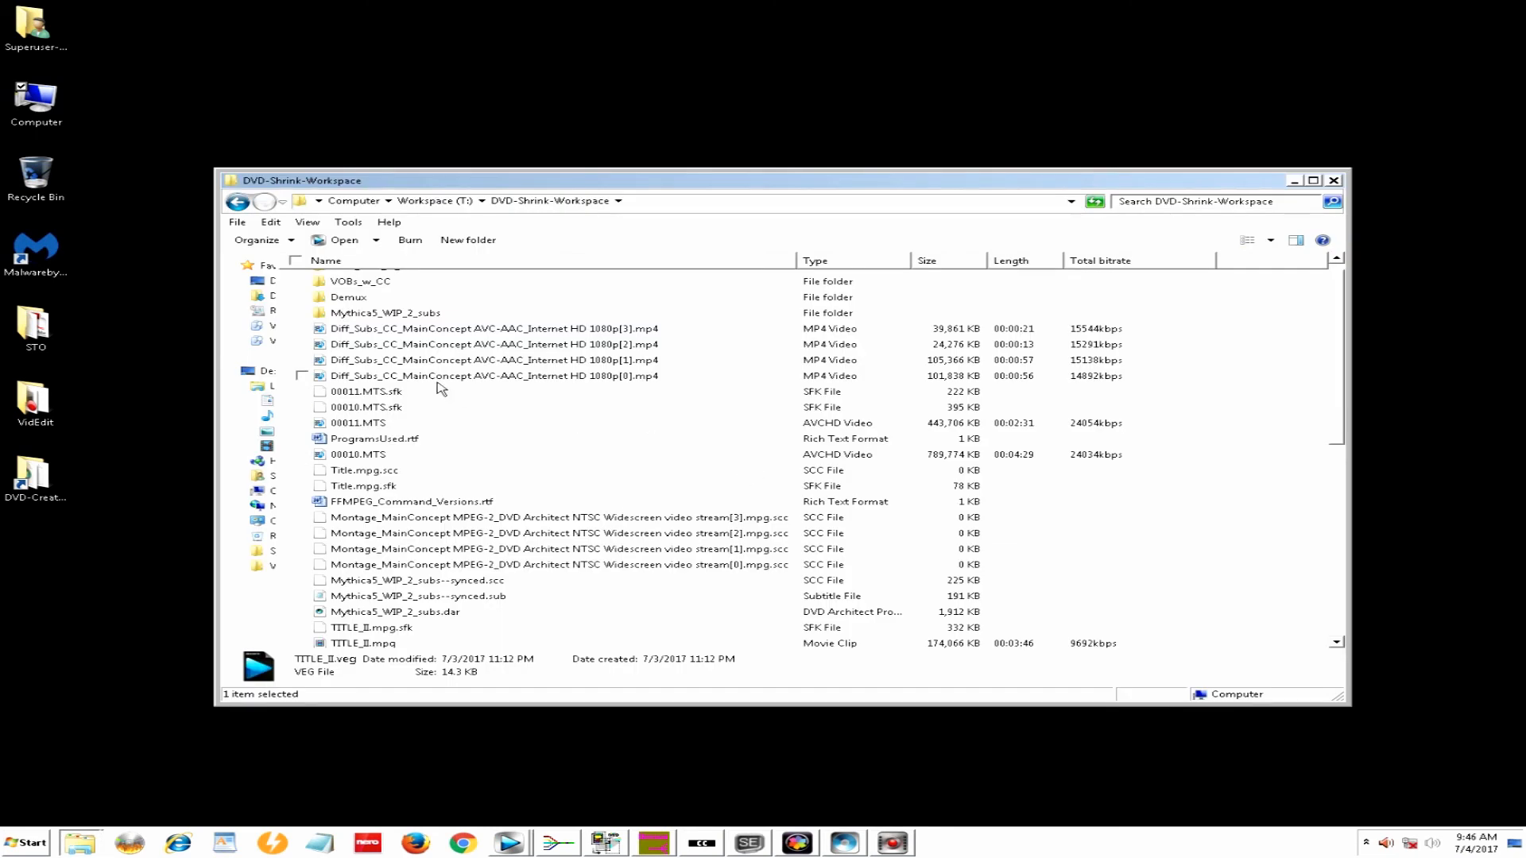
pyautogui.doubleClick(411, 501)
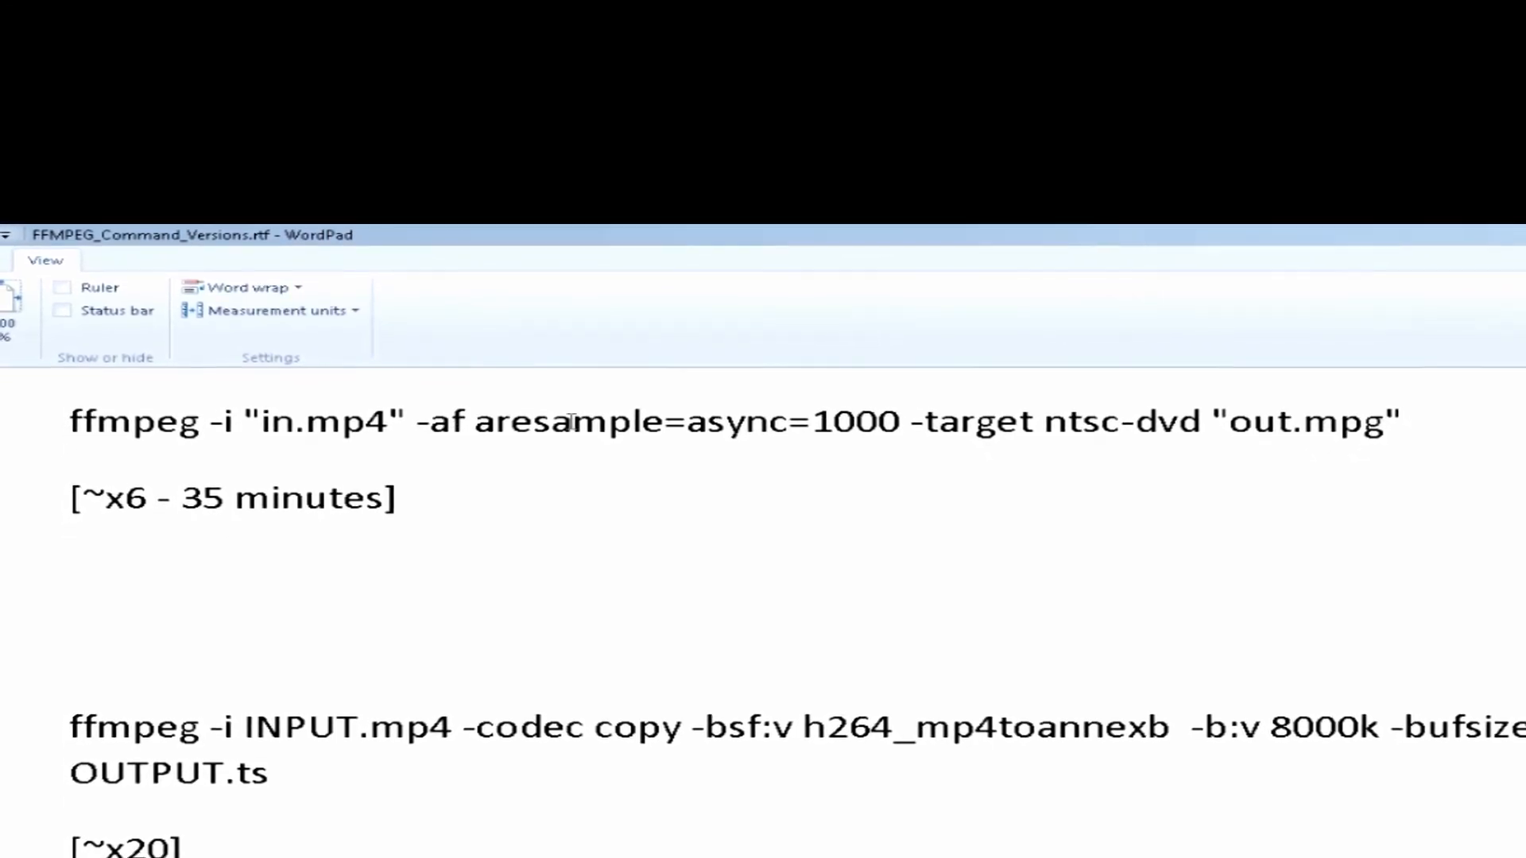
# - Scroll the notes down to the INPUT.mp4 to OUTPUT.ts to out.mpg commands
pyautogui.scroll(-3)
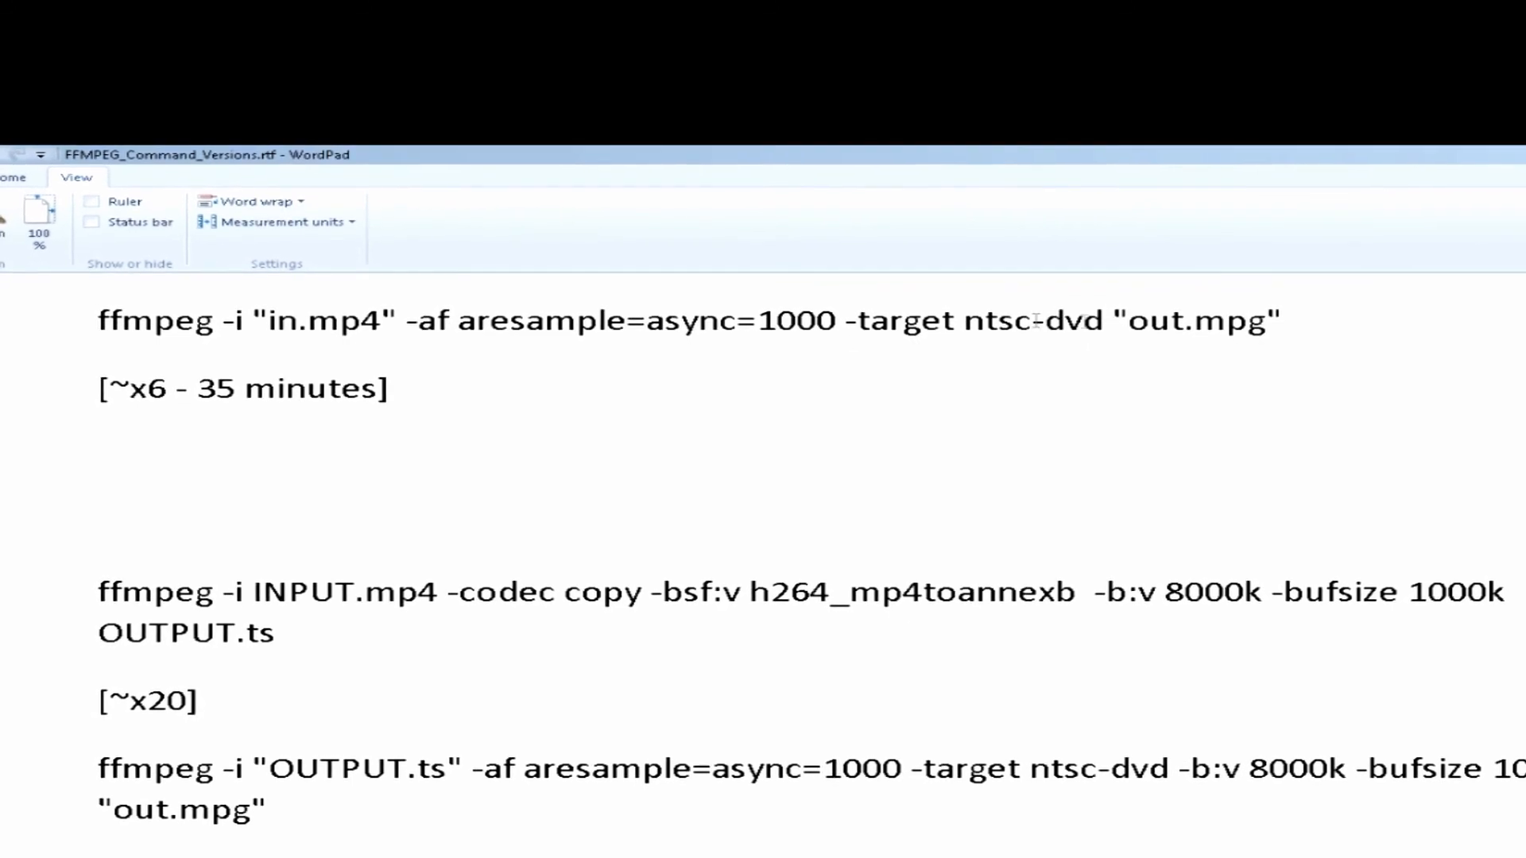
pyautogui.scroll(-3)
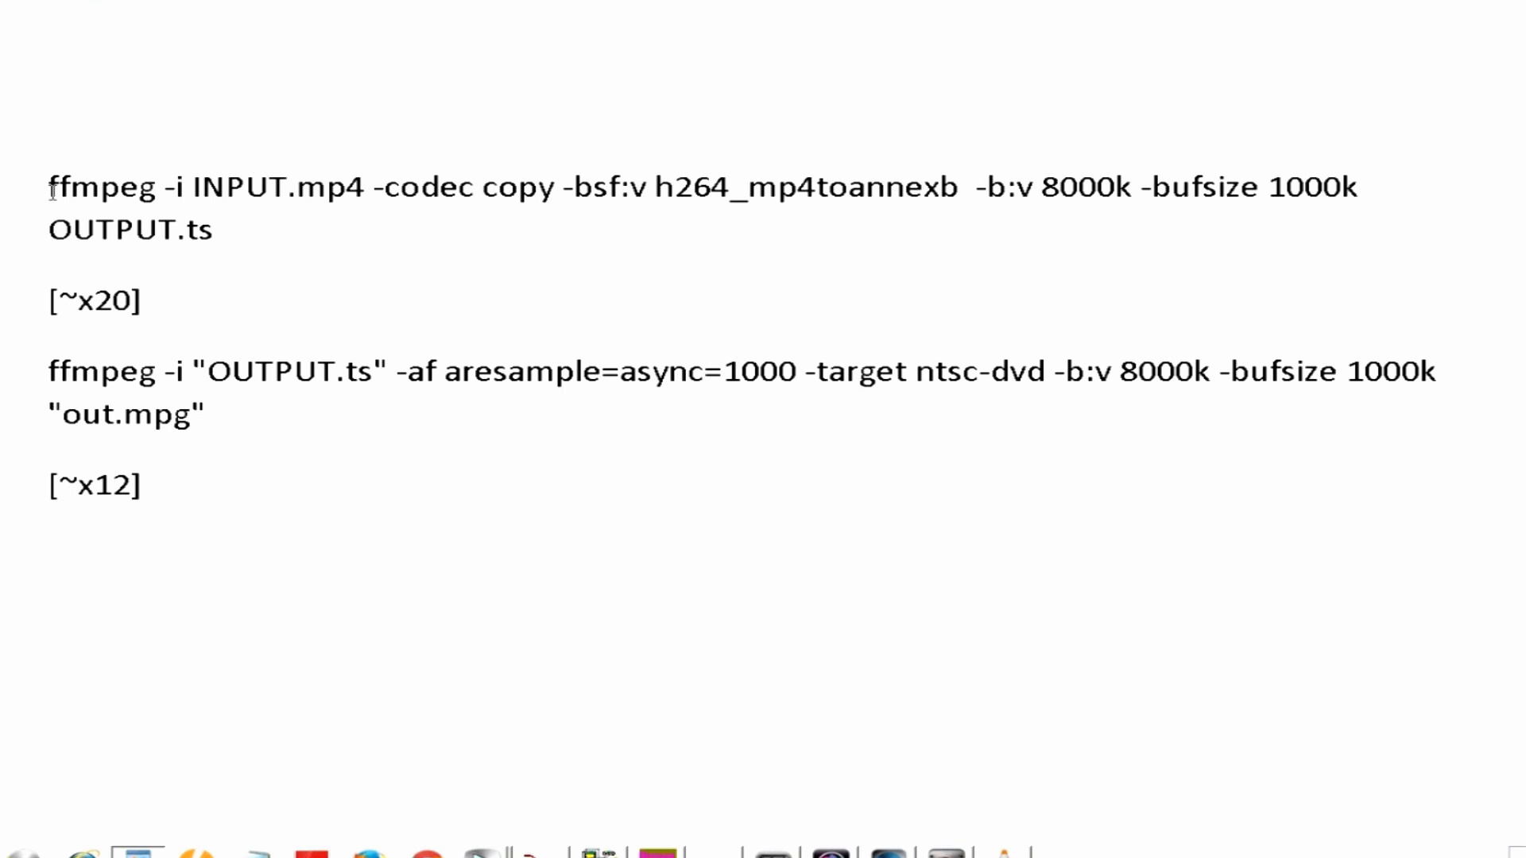
pyautogui.moveTo(433, 132)
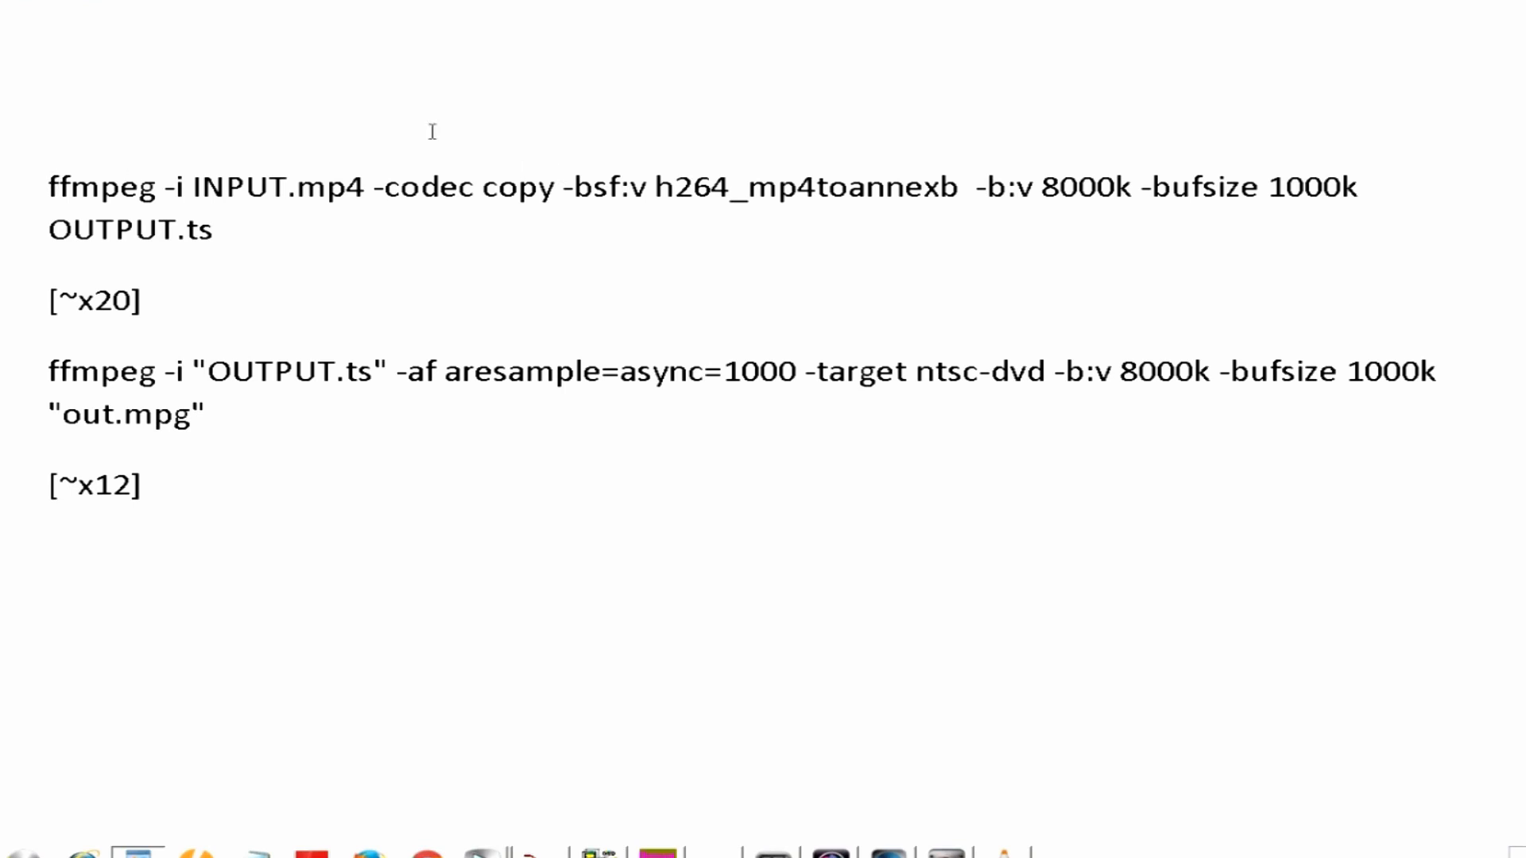
pyautogui.moveTo(9, 173)
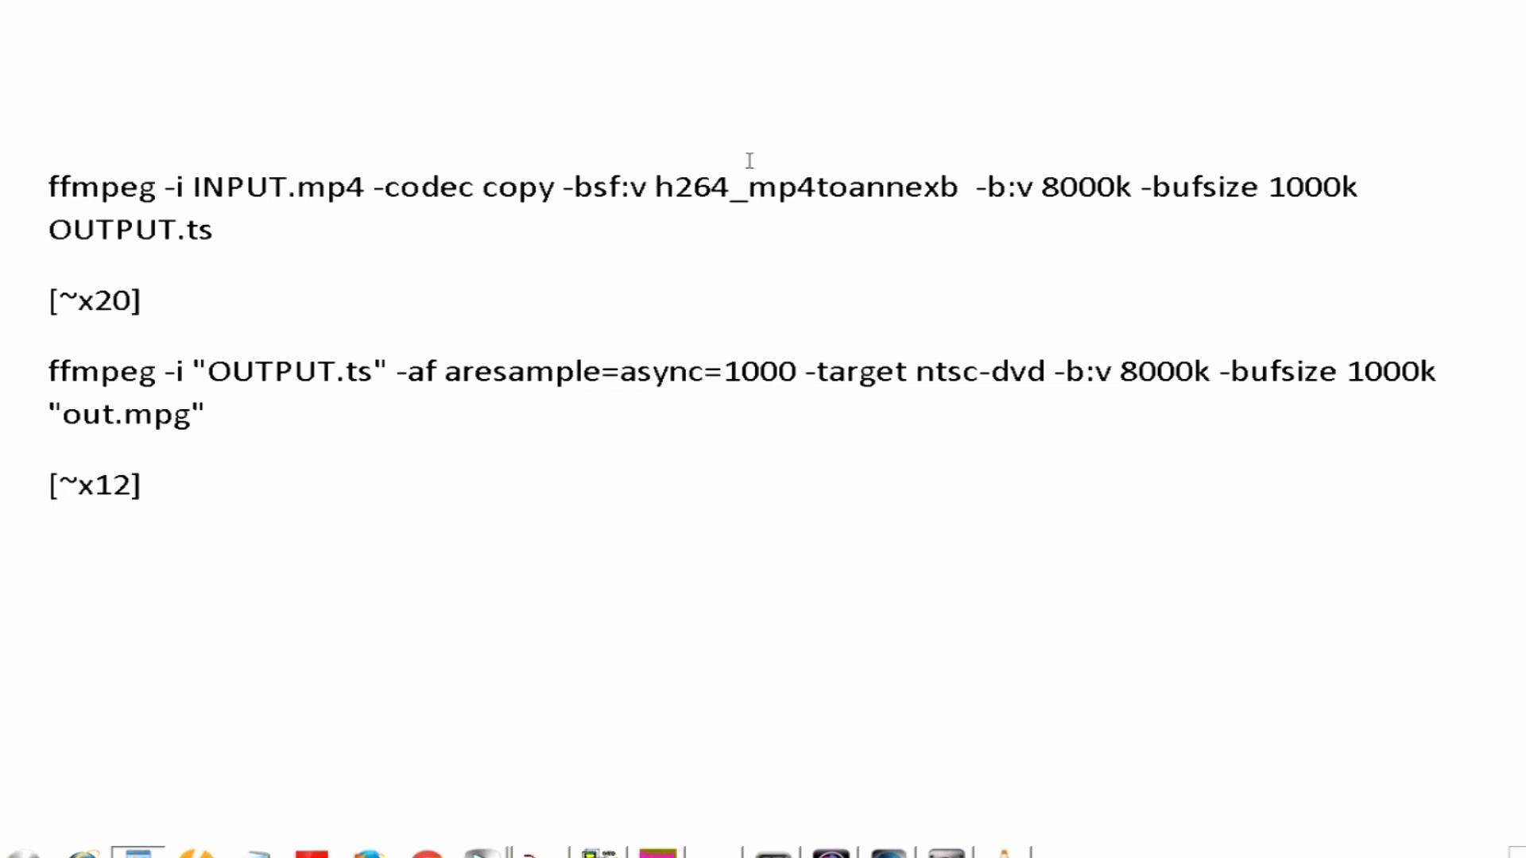
pyautogui.moveTo(615, 149)
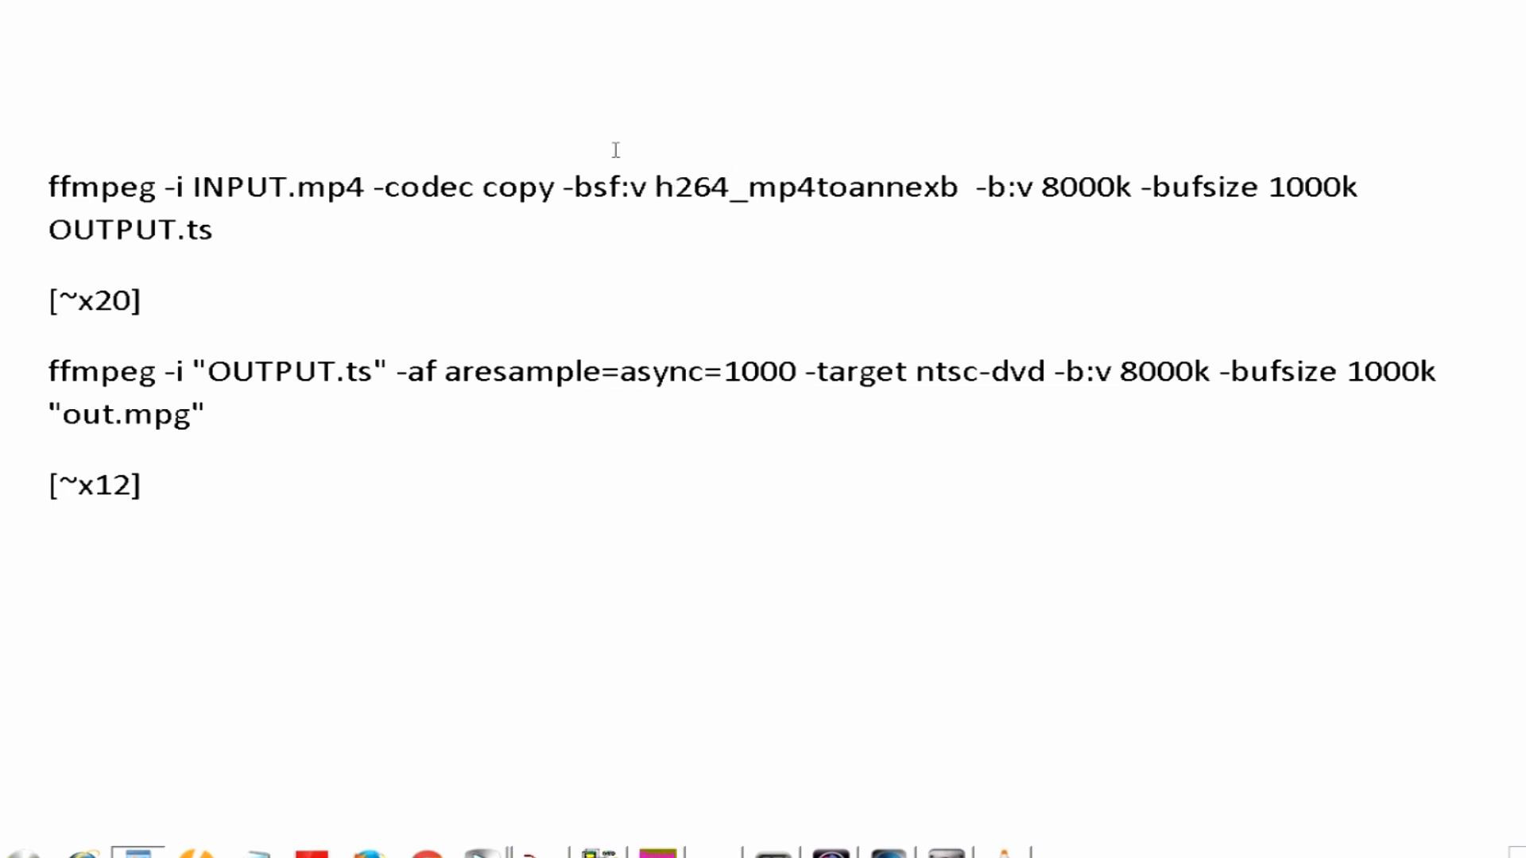
pyautogui.moveTo(545, 192)
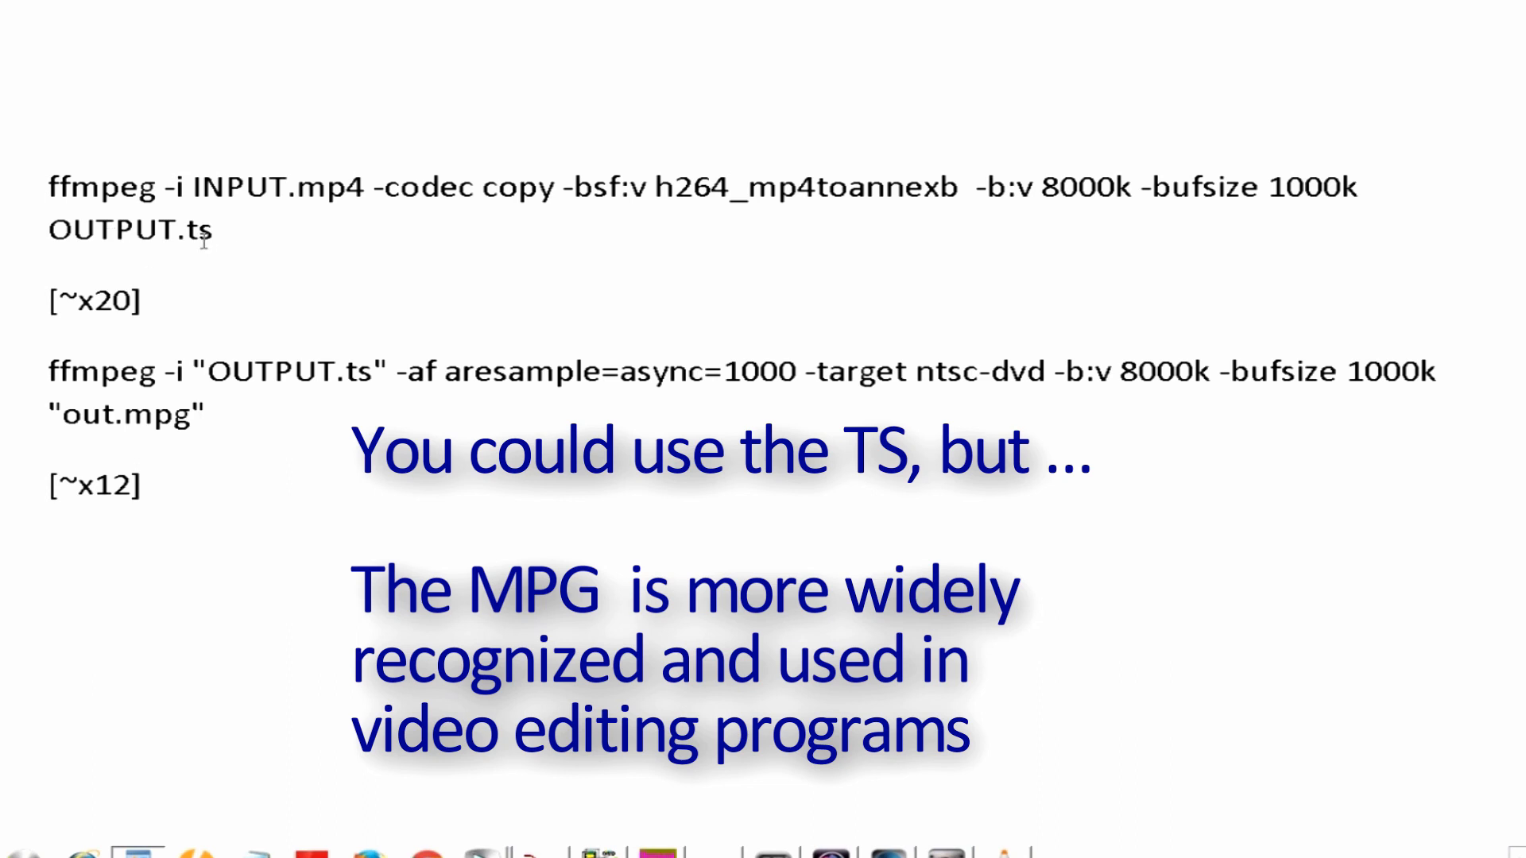
pyautogui.moveTo(403, 358)
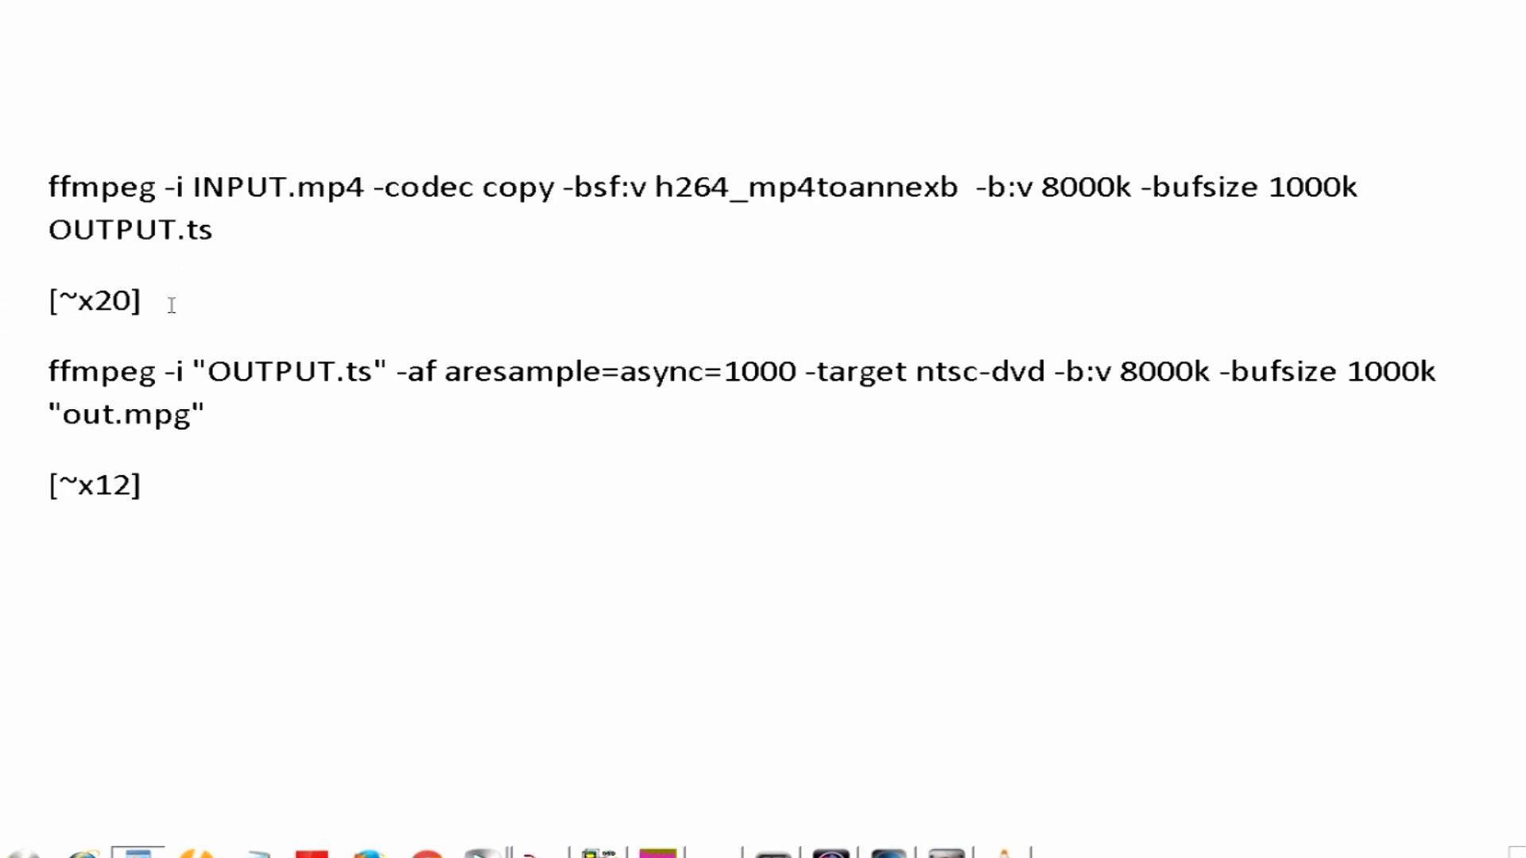
pyautogui.moveTo(322, 371)
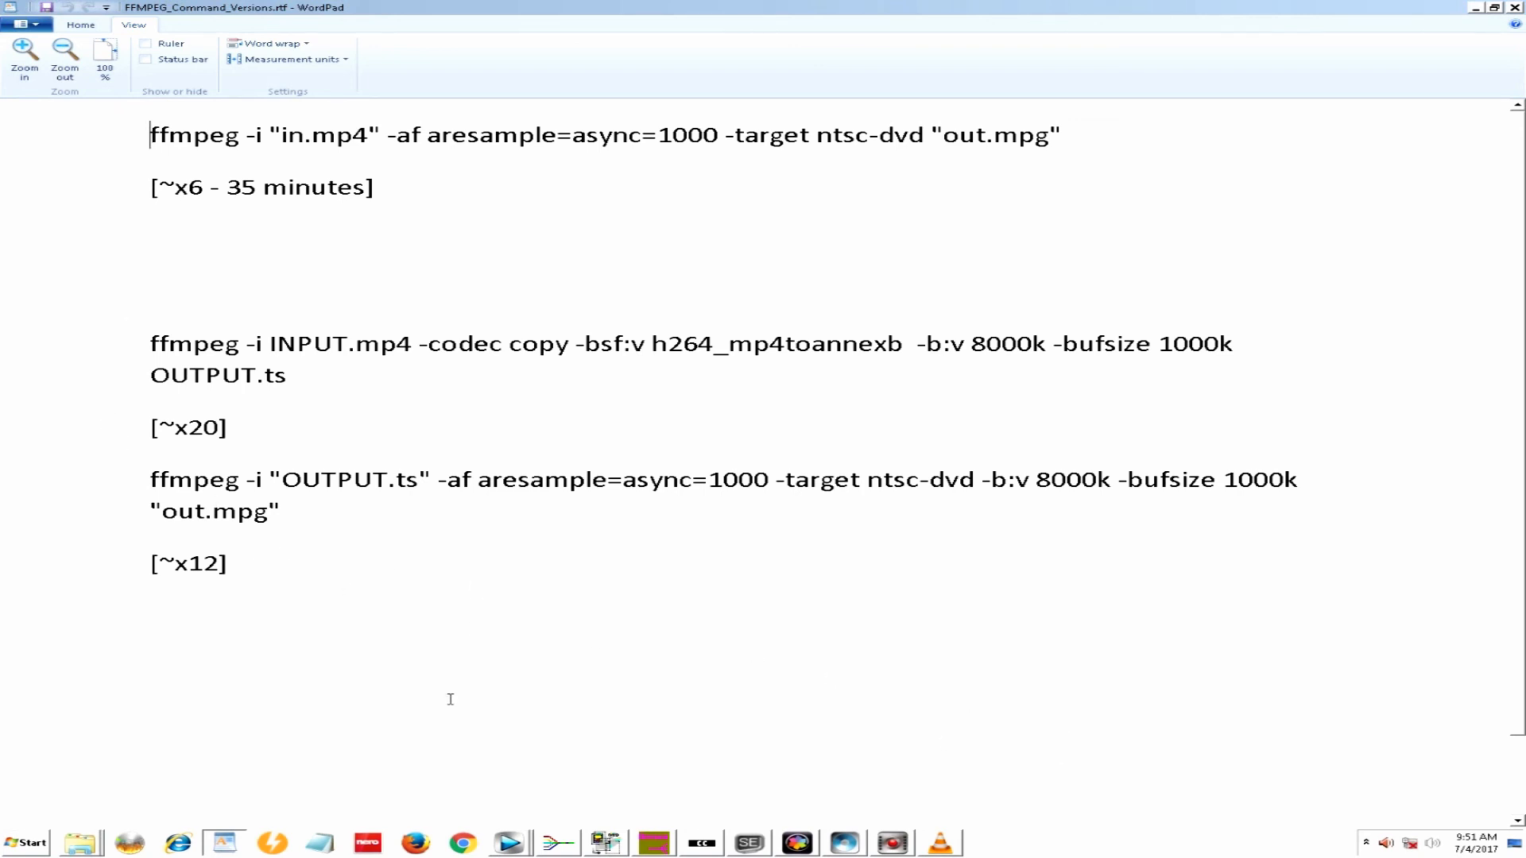
pyautogui.moveTo(1163, 234)
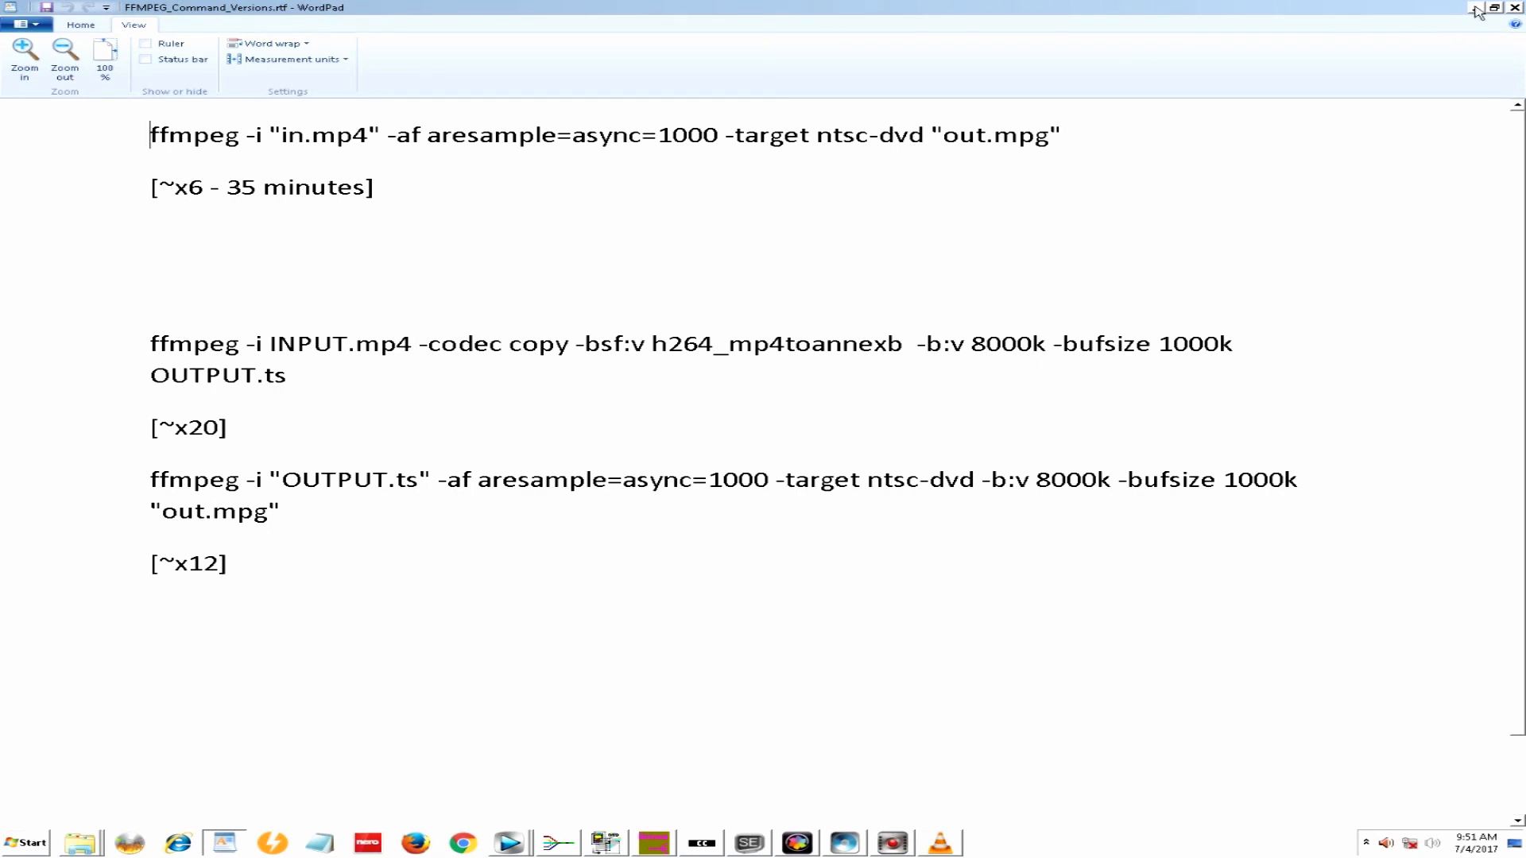
# - Minimize the WordPad notes so the desktop shows
pyautogui.click(1477, 8)
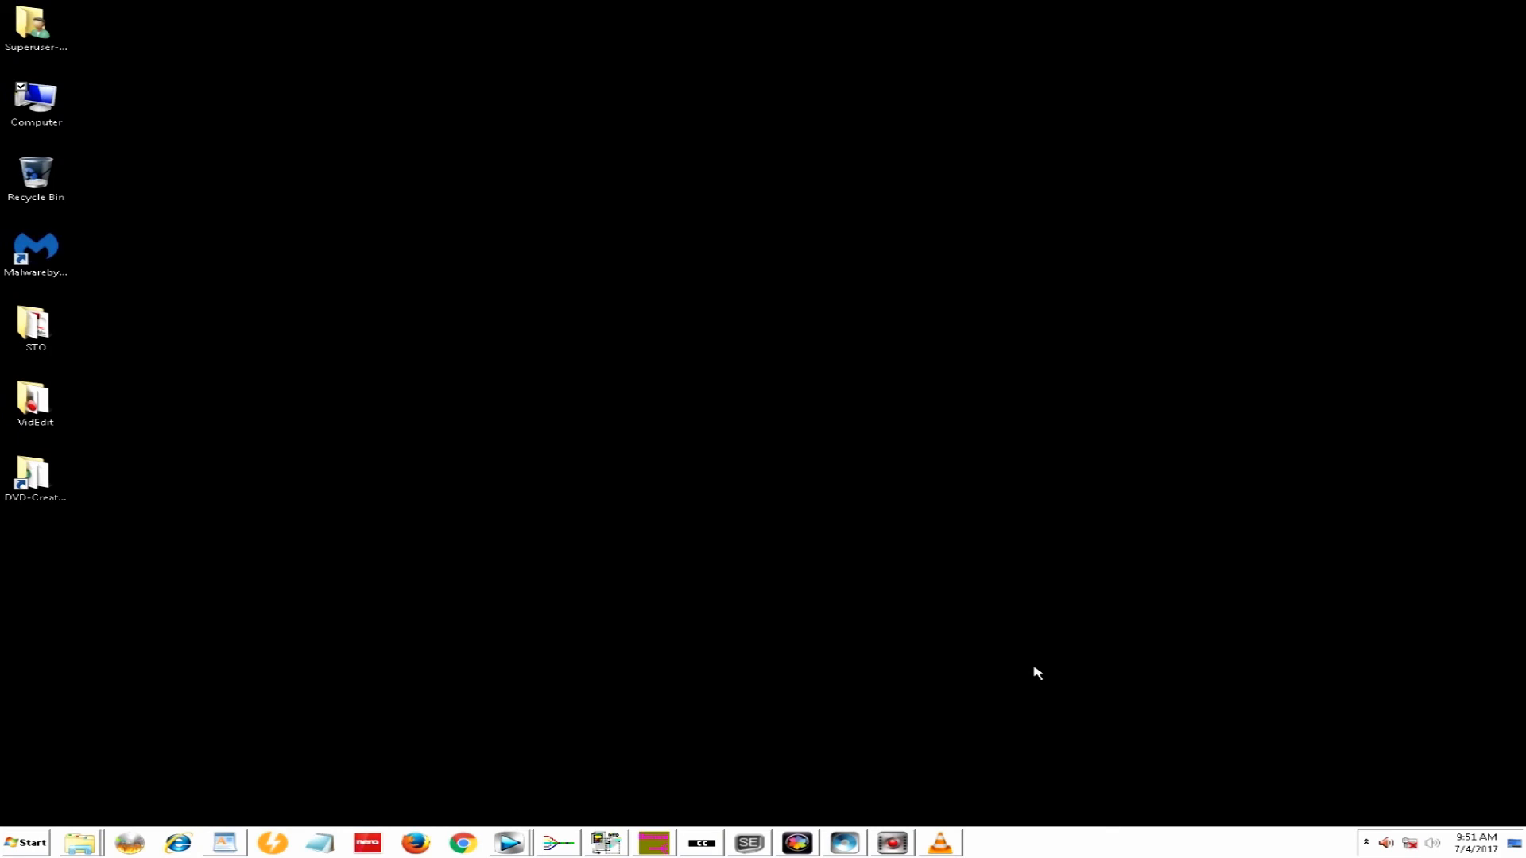
pyautogui.moveTo(909, 741)
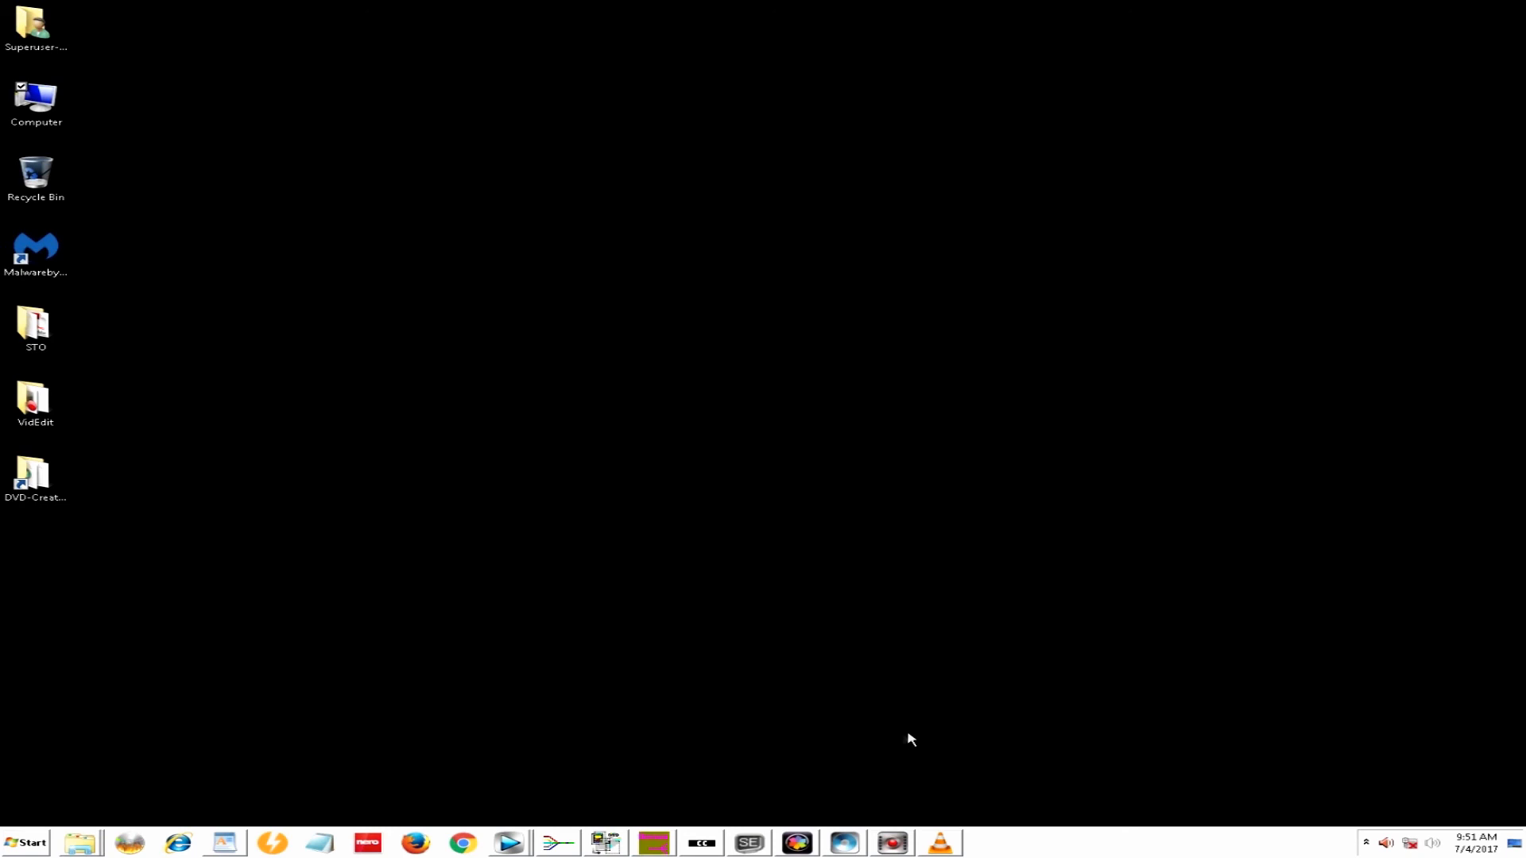
# - Switch to Pinnacle Studio and place MYTHICA 5 KS Digital 1080p.mp4 on A/V Track 2
pyautogui.click(796, 843)
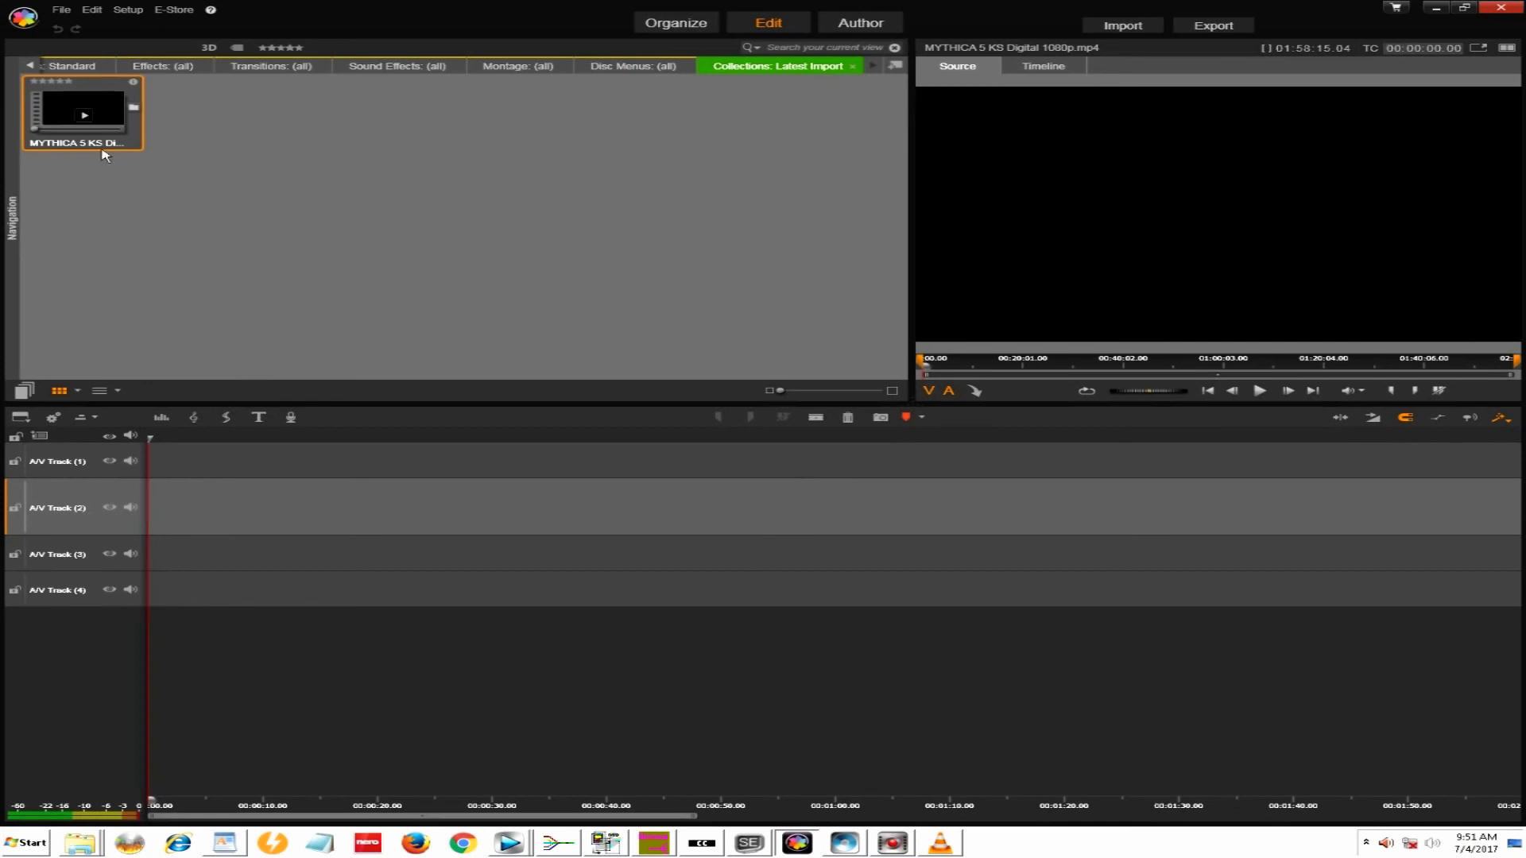
pyautogui.moveTo(67, 105)
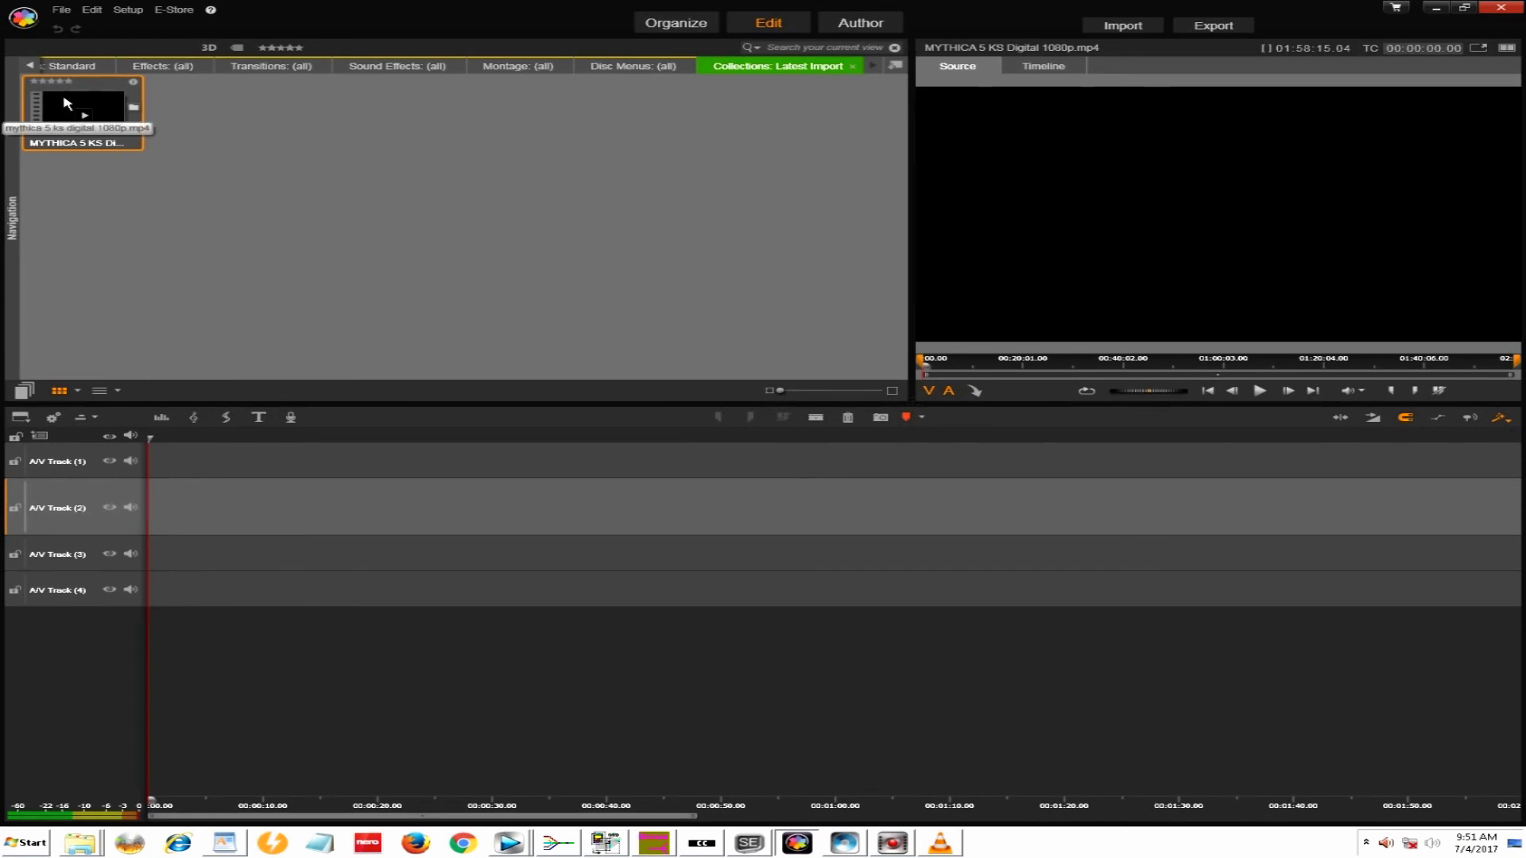
pyautogui.moveTo(81, 106); pyautogui.dragTo(170, 496)
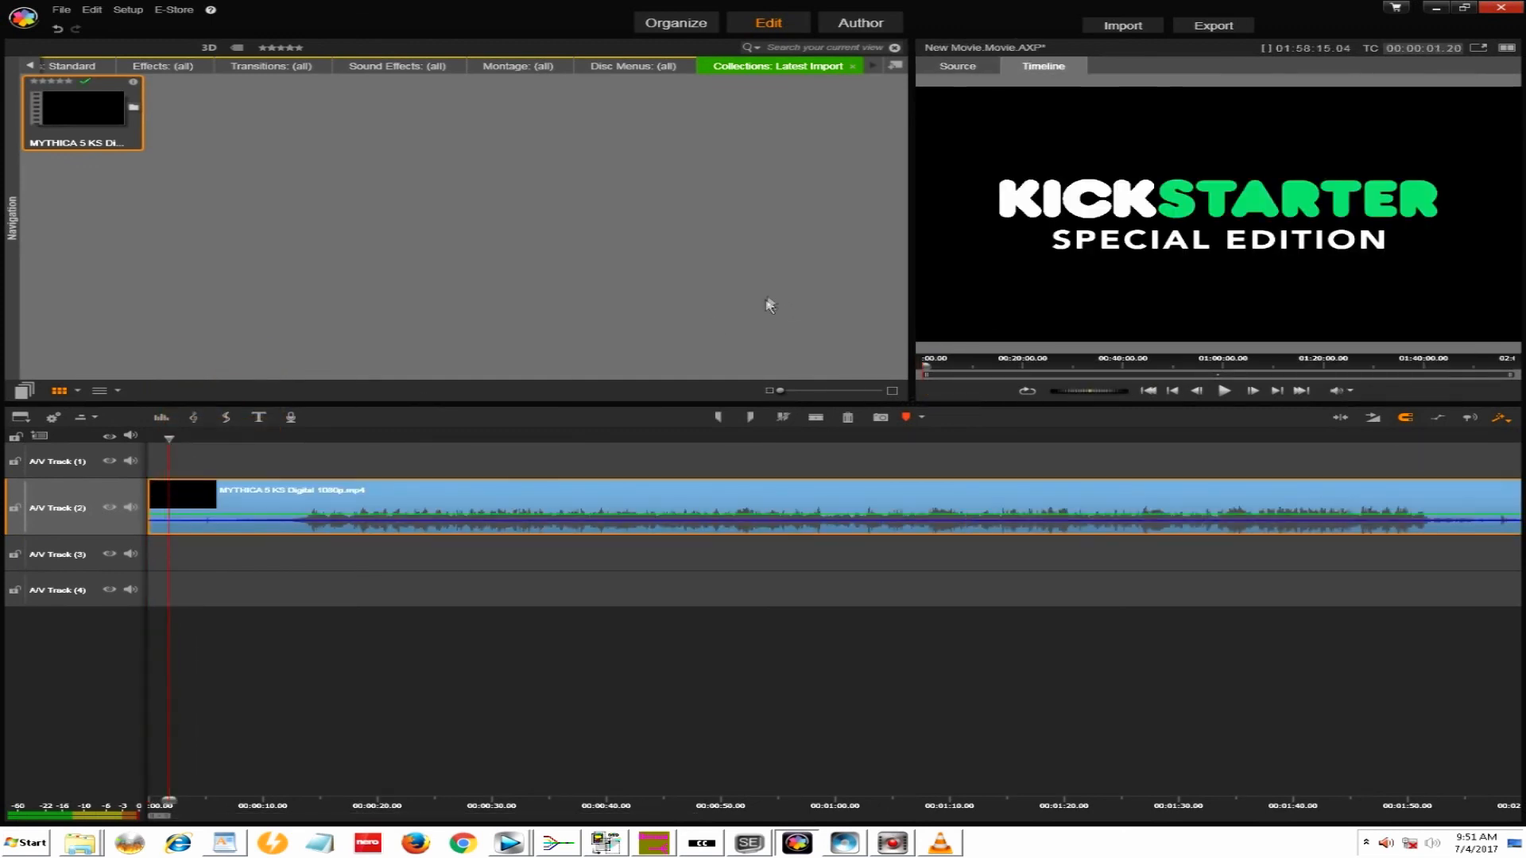
pyautogui.moveTo(1259, 89)
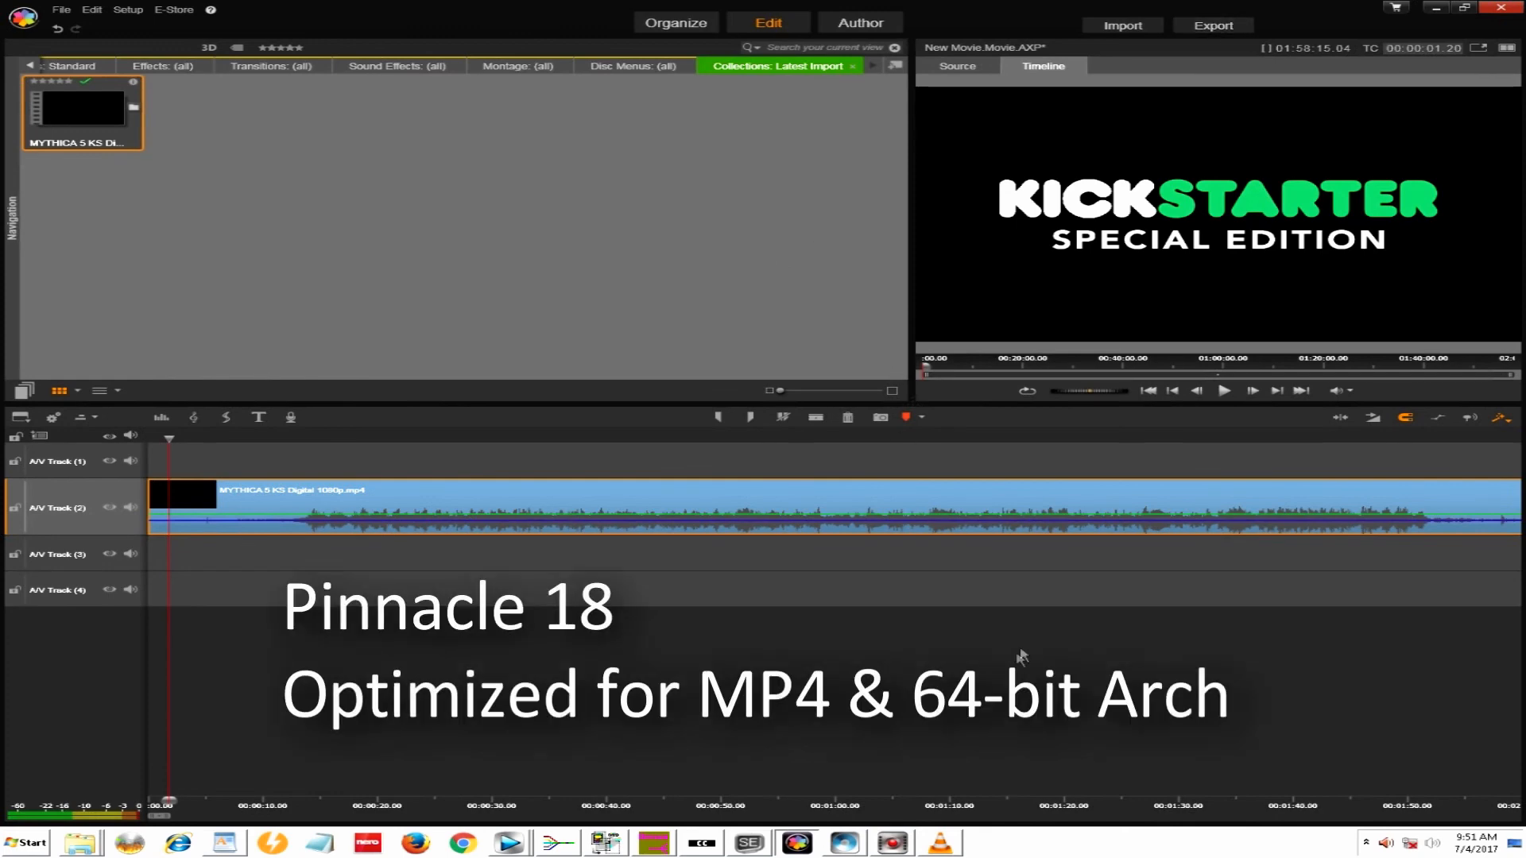
pyautogui.moveTo(1030, 637)
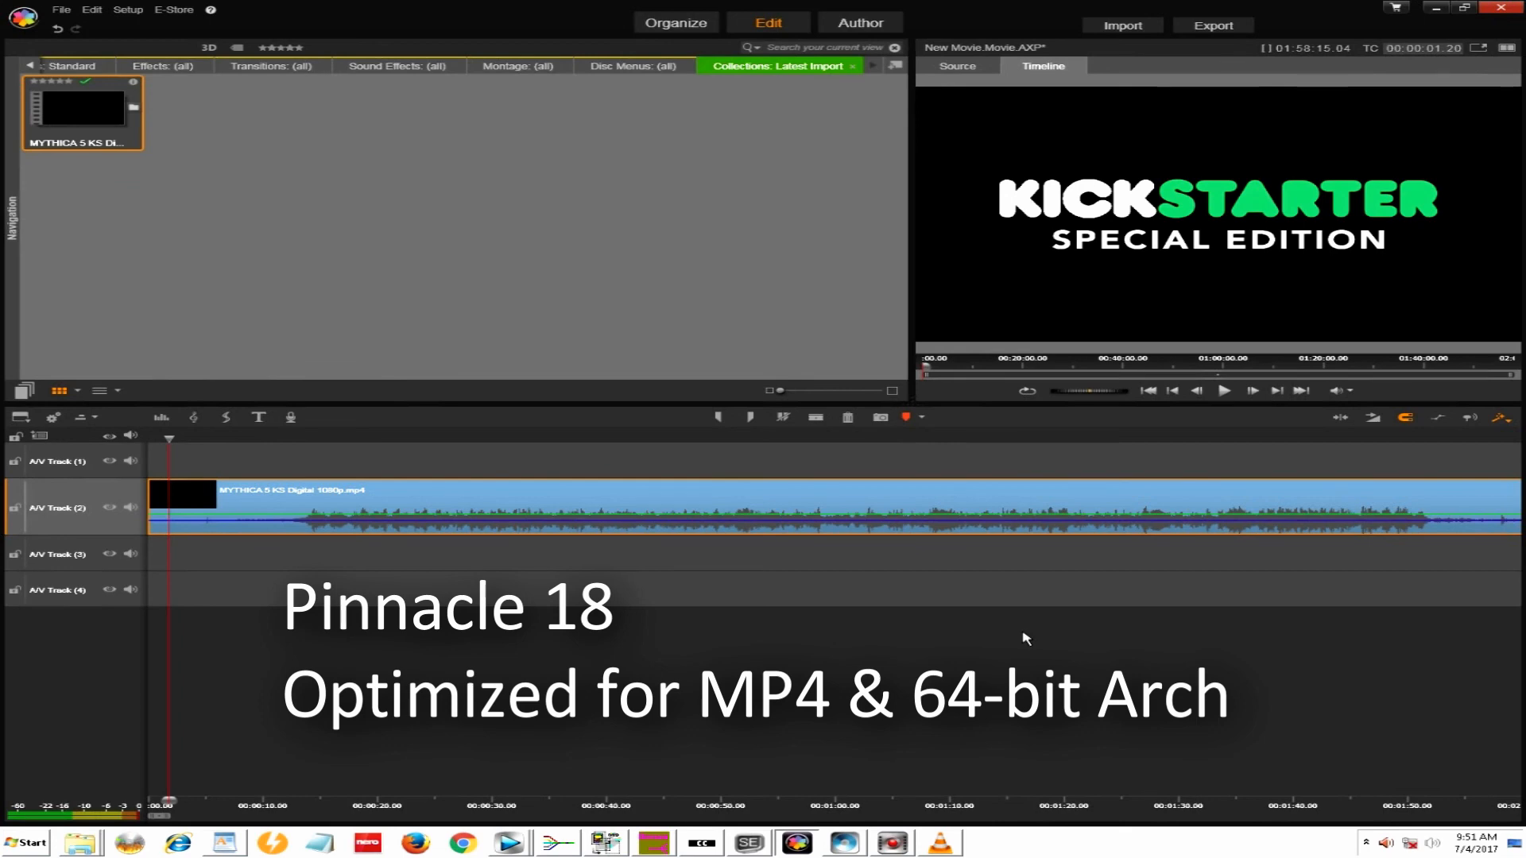
pyautogui.moveTo(1223, 67)
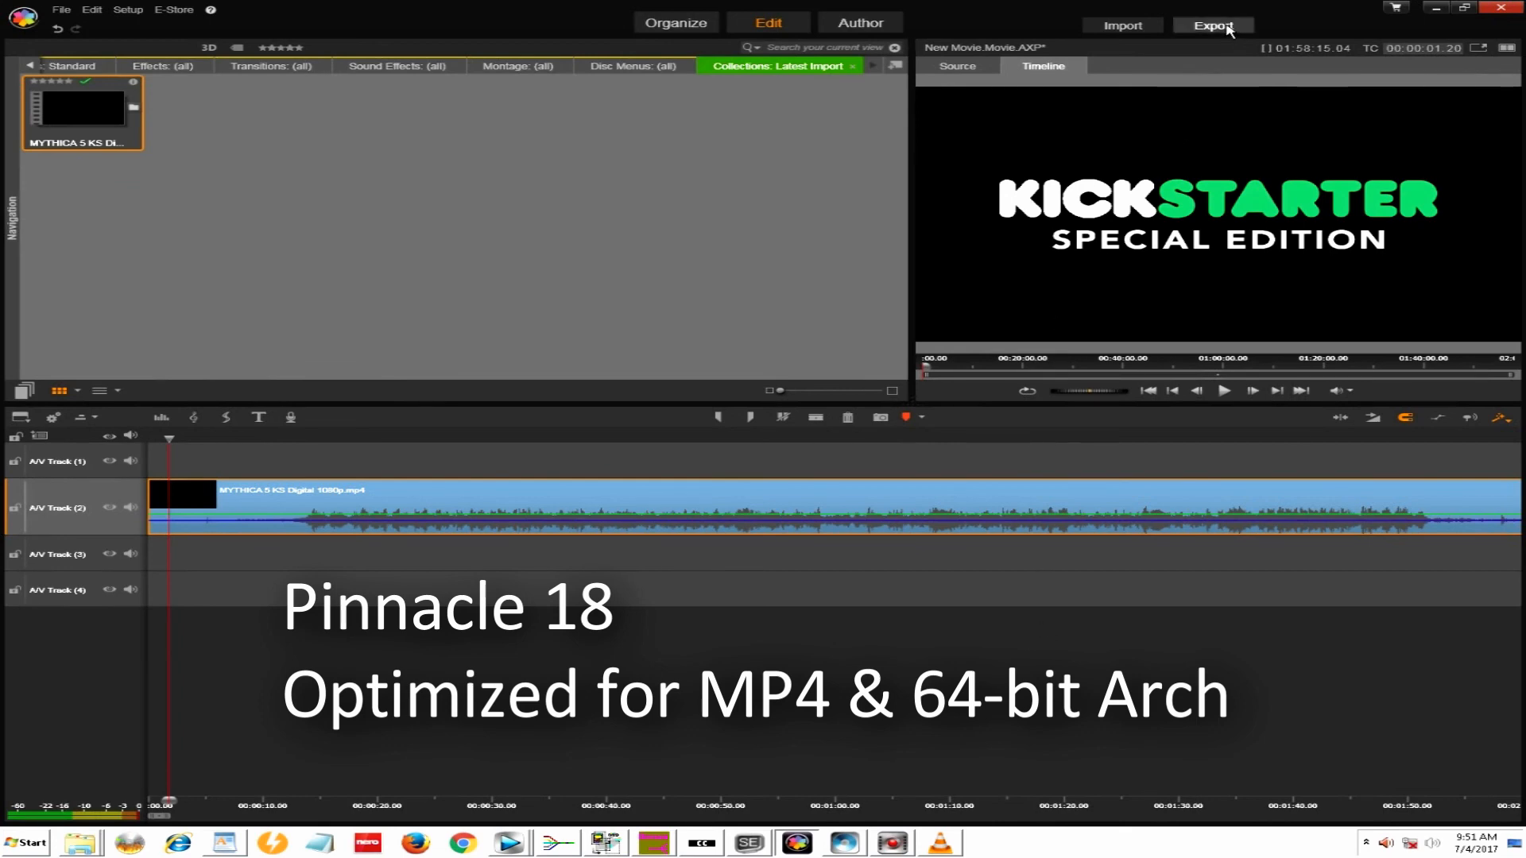
# - Bring up Studio Exporter's Advanced Settings for the MPEG-2 Custom file export
pyautogui.click(1213, 24)
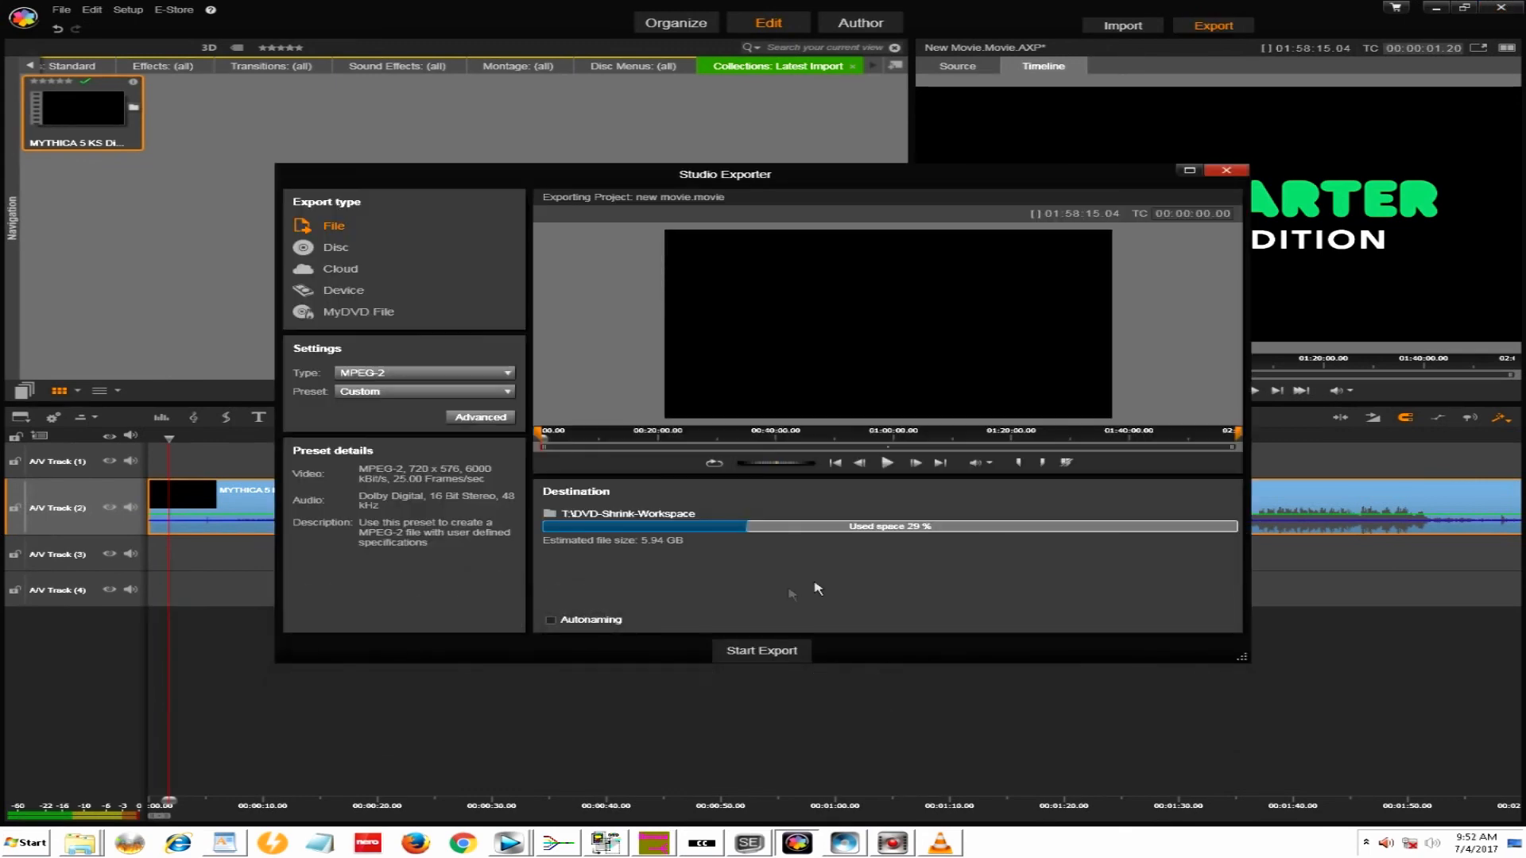
pyautogui.moveTo(401, 497)
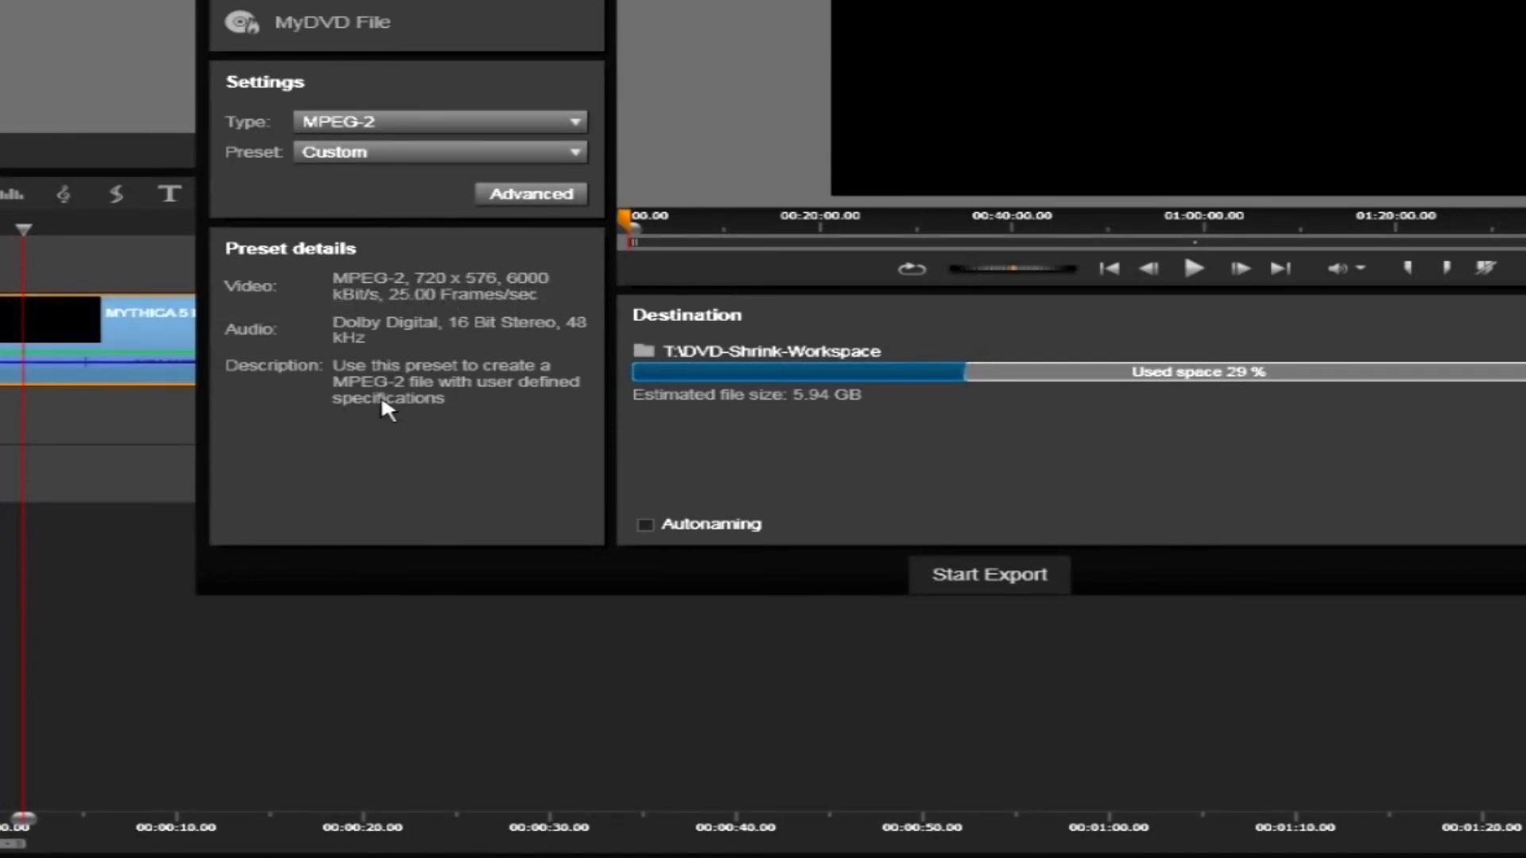
pyautogui.moveTo(505, 254)
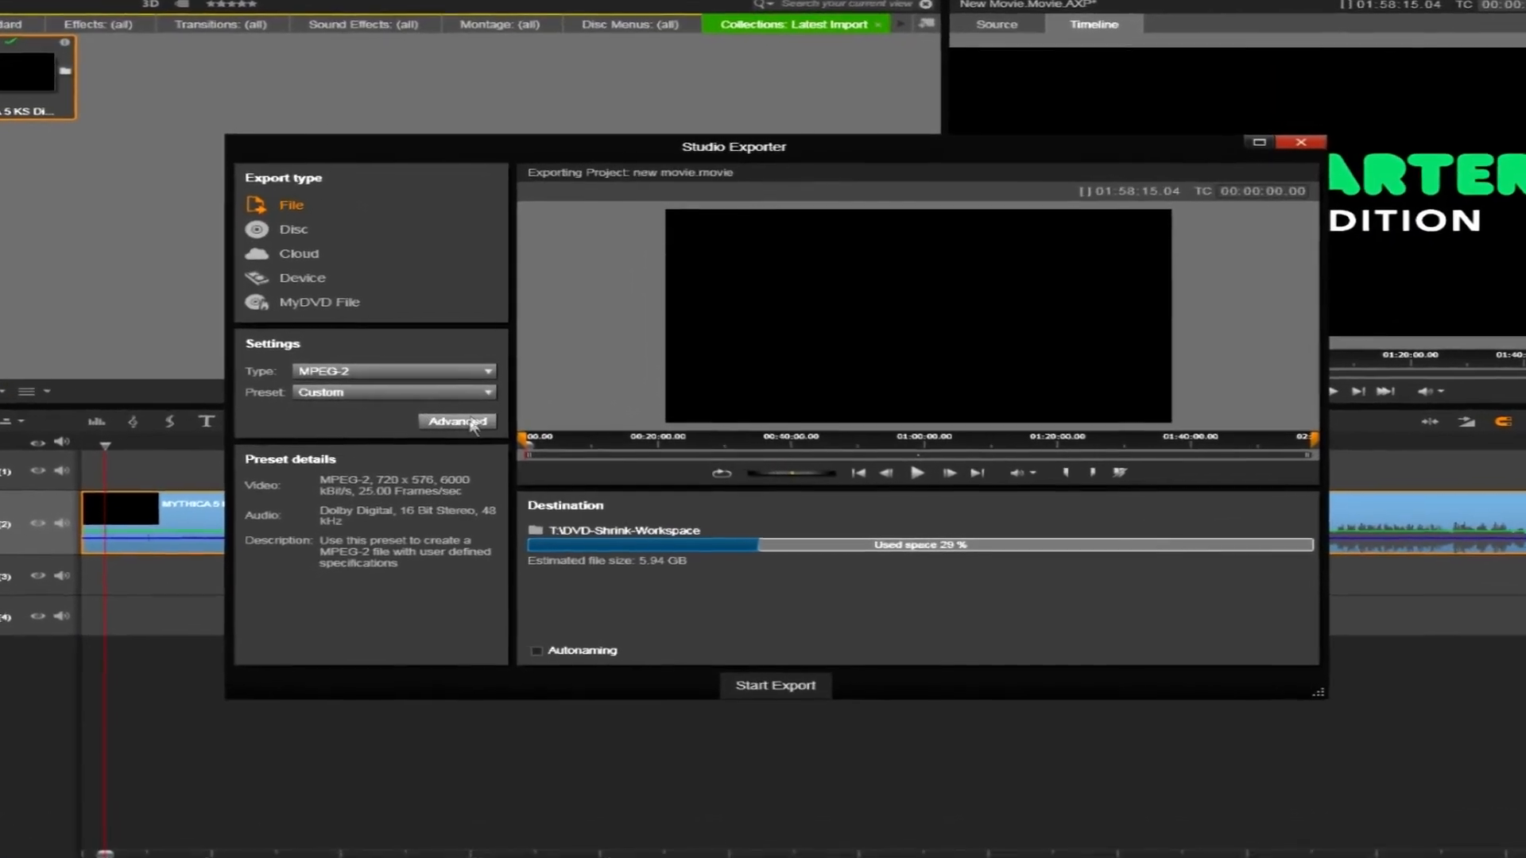
pyautogui.click(457, 422)
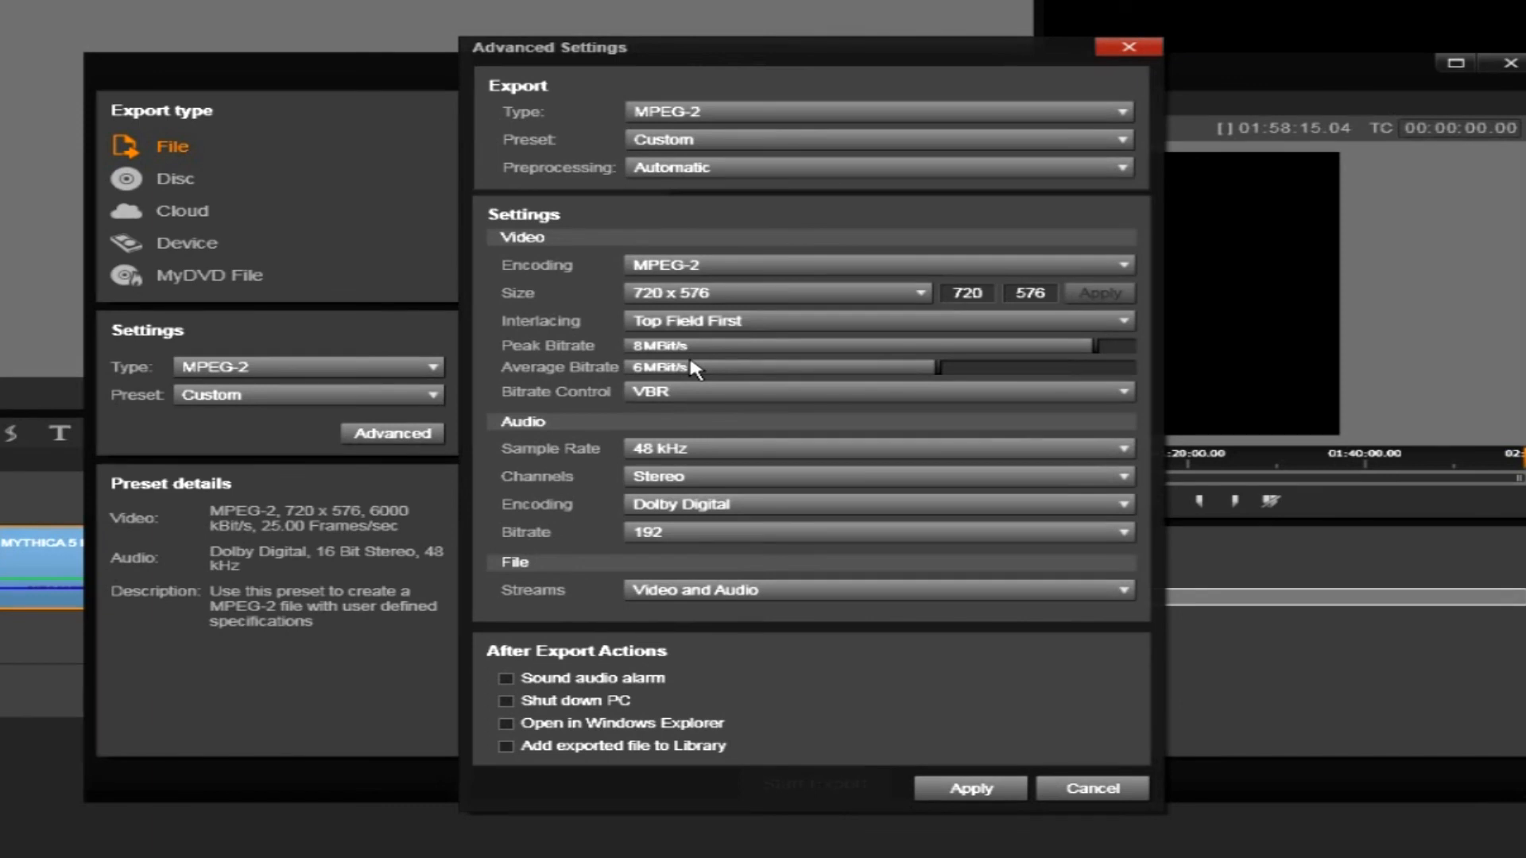
pyautogui.moveTo(709, 372)
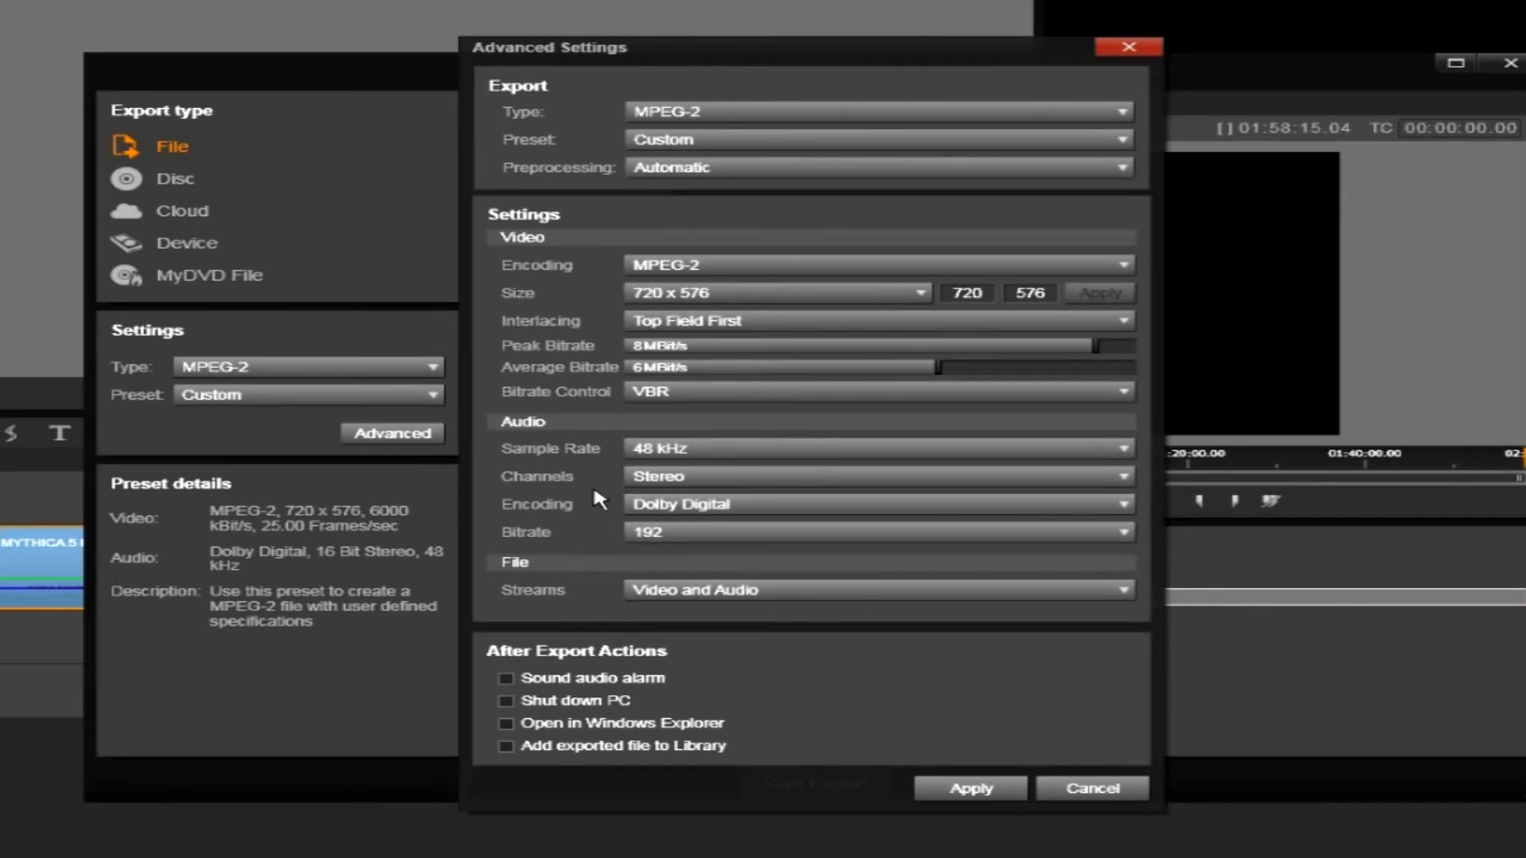
# - Set frame height to 480 and streams to Video and Audio, then apply
pyautogui.click(1029, 292)
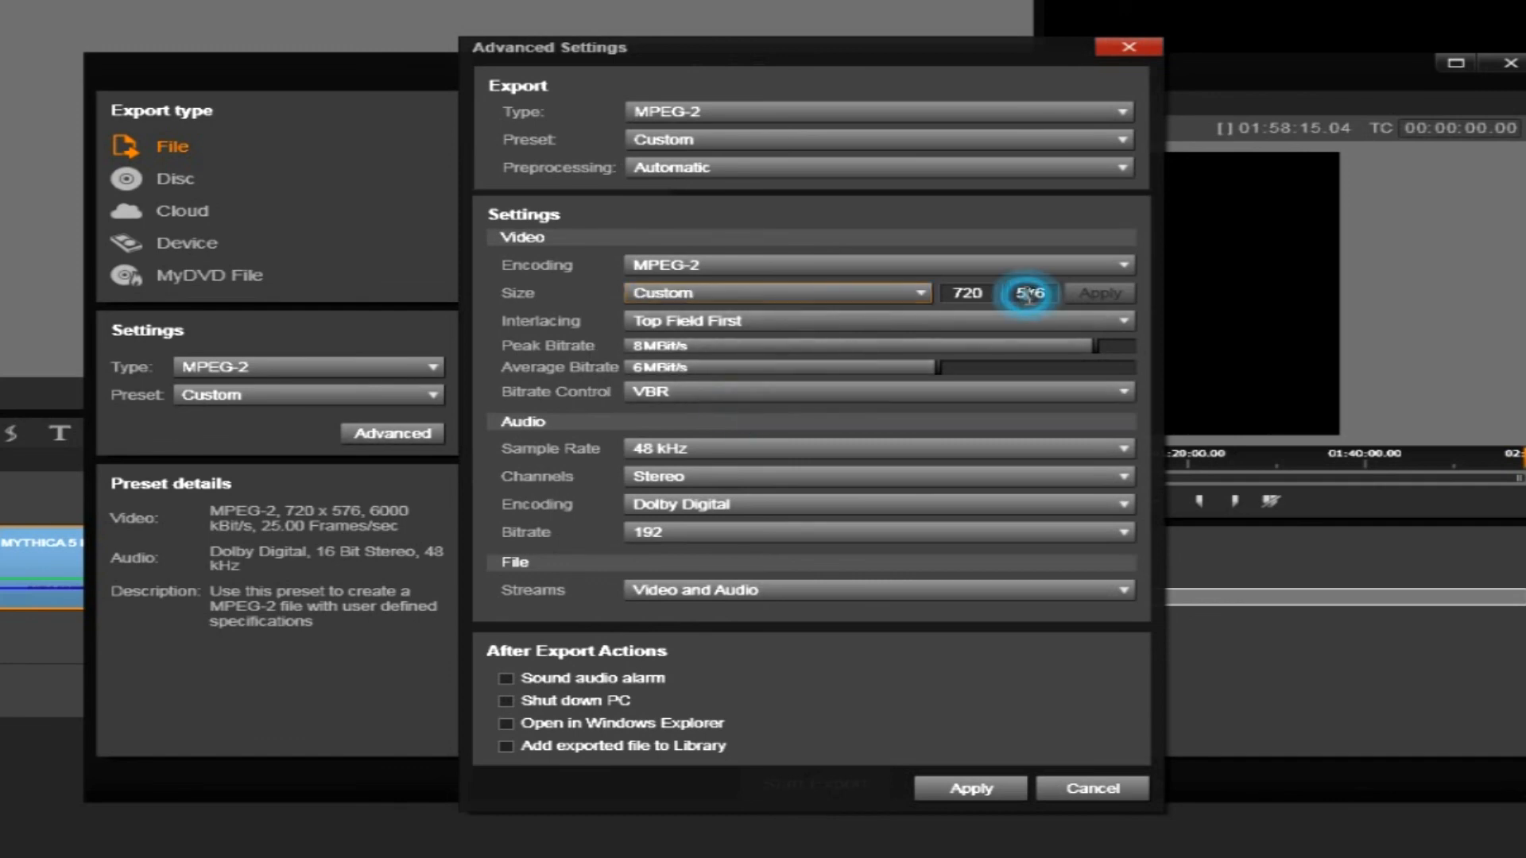
pyautogui.click(1029, 293)
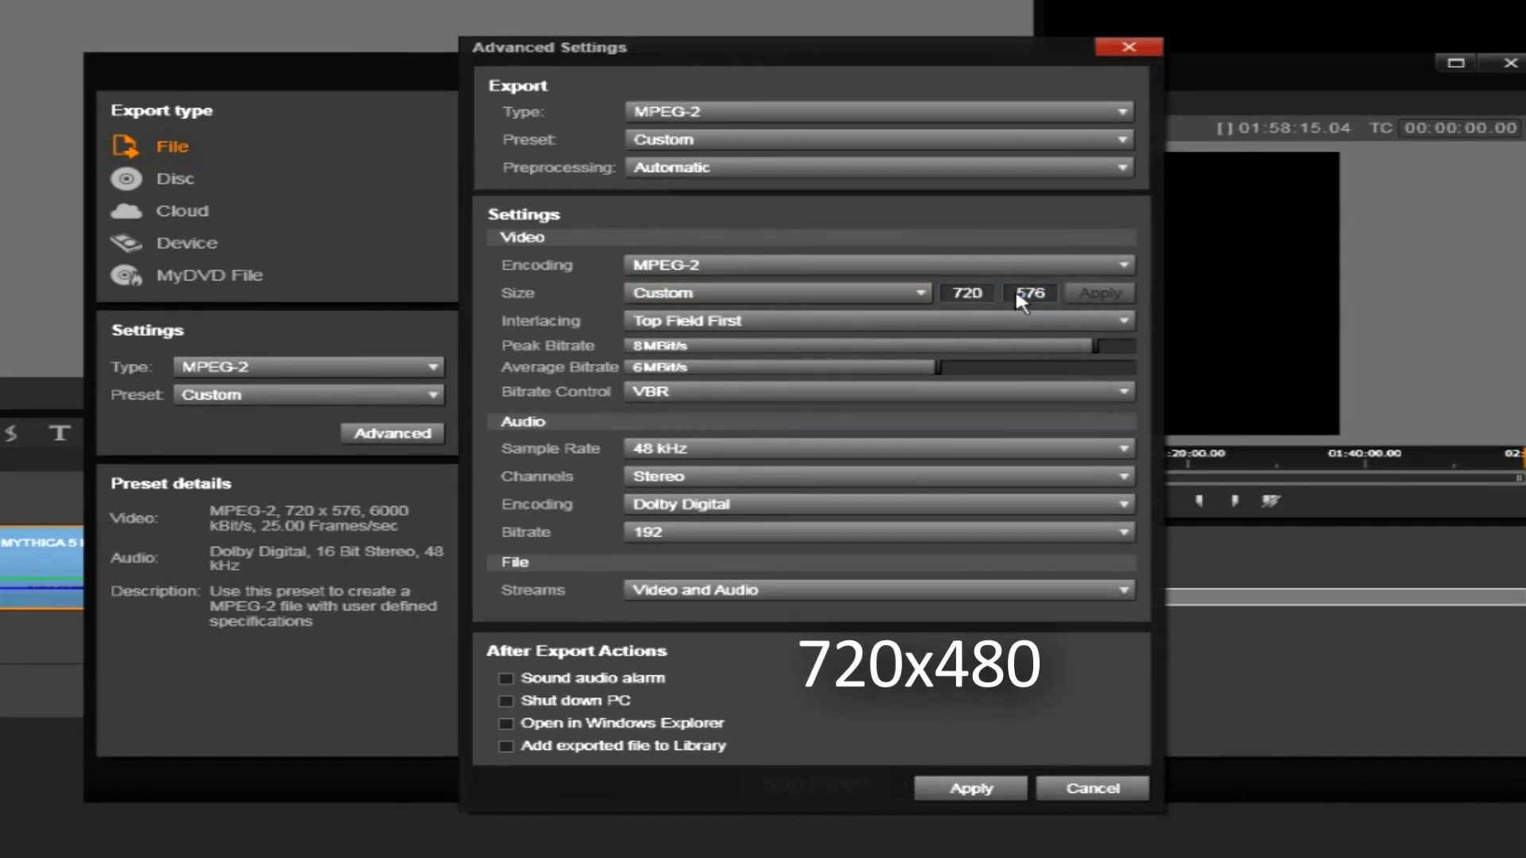
pyautogui.moveTo(1013, 302)
pyautogui.write('480')
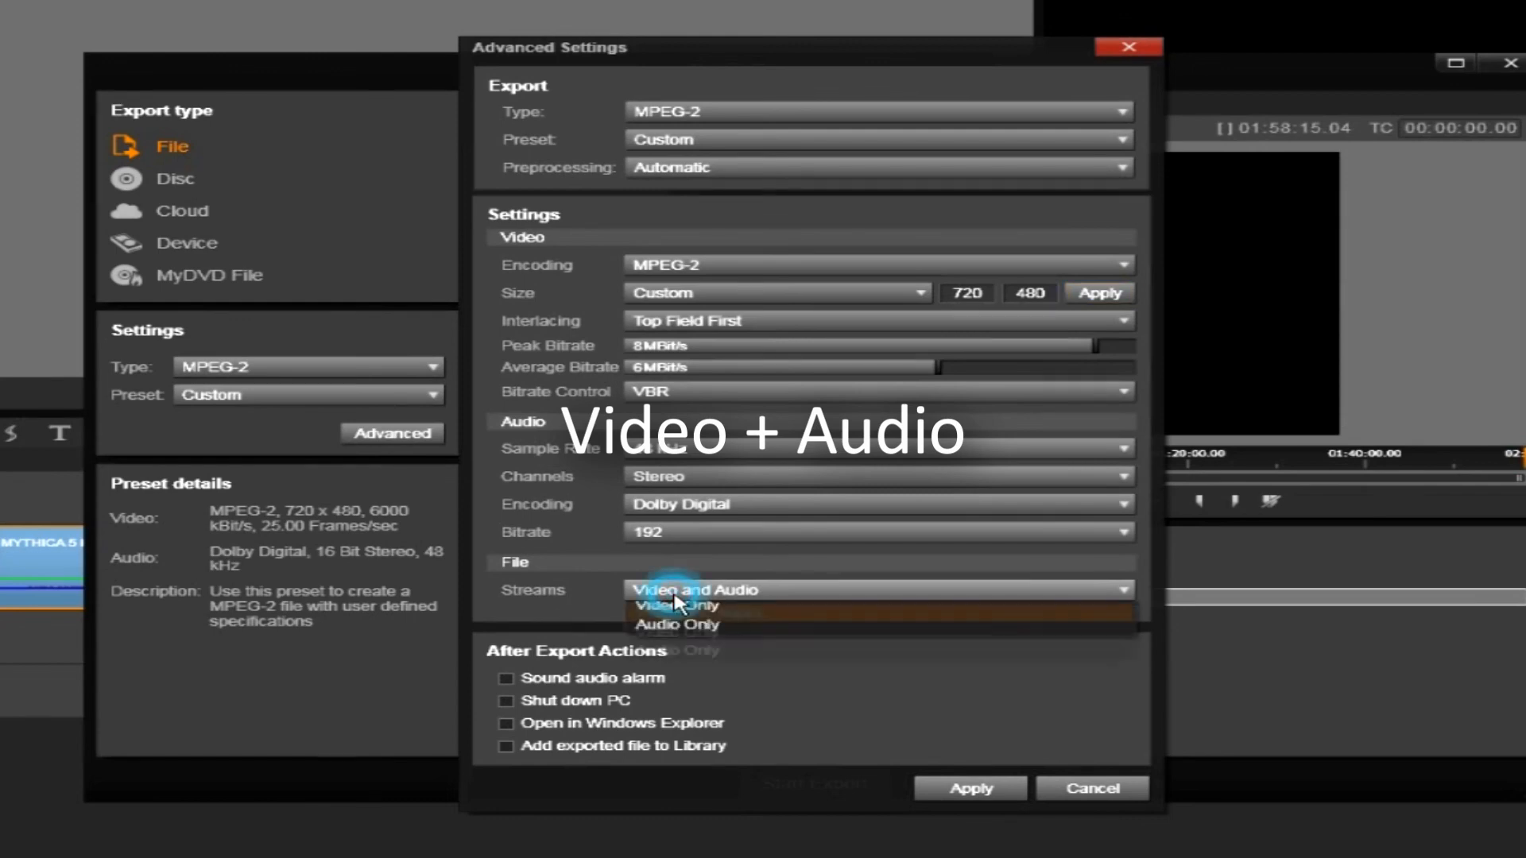
pyautogui.click(694, 590)
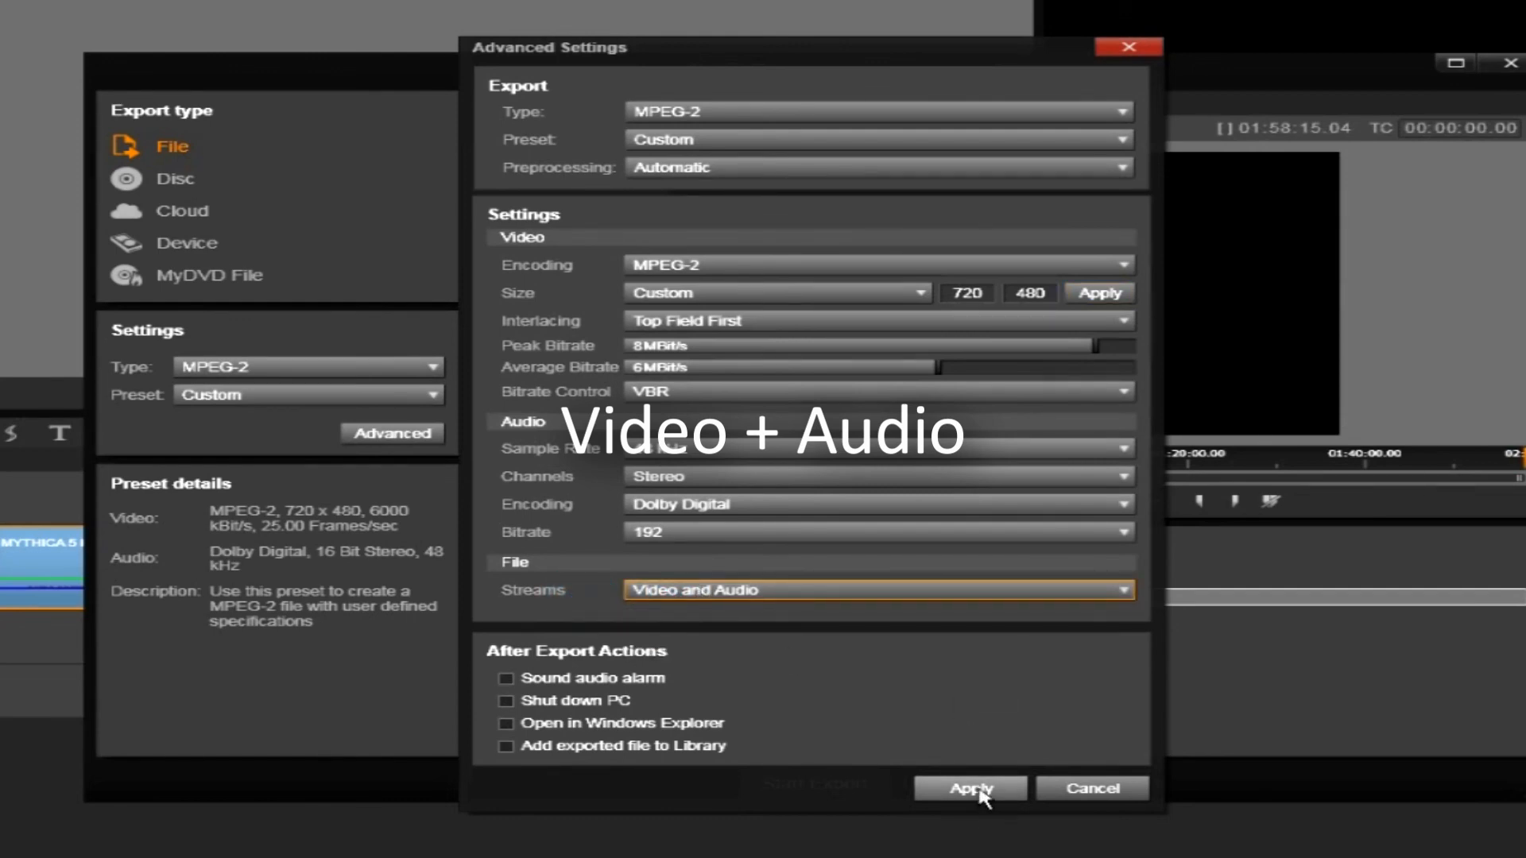
pyautogui.click(968, 789)
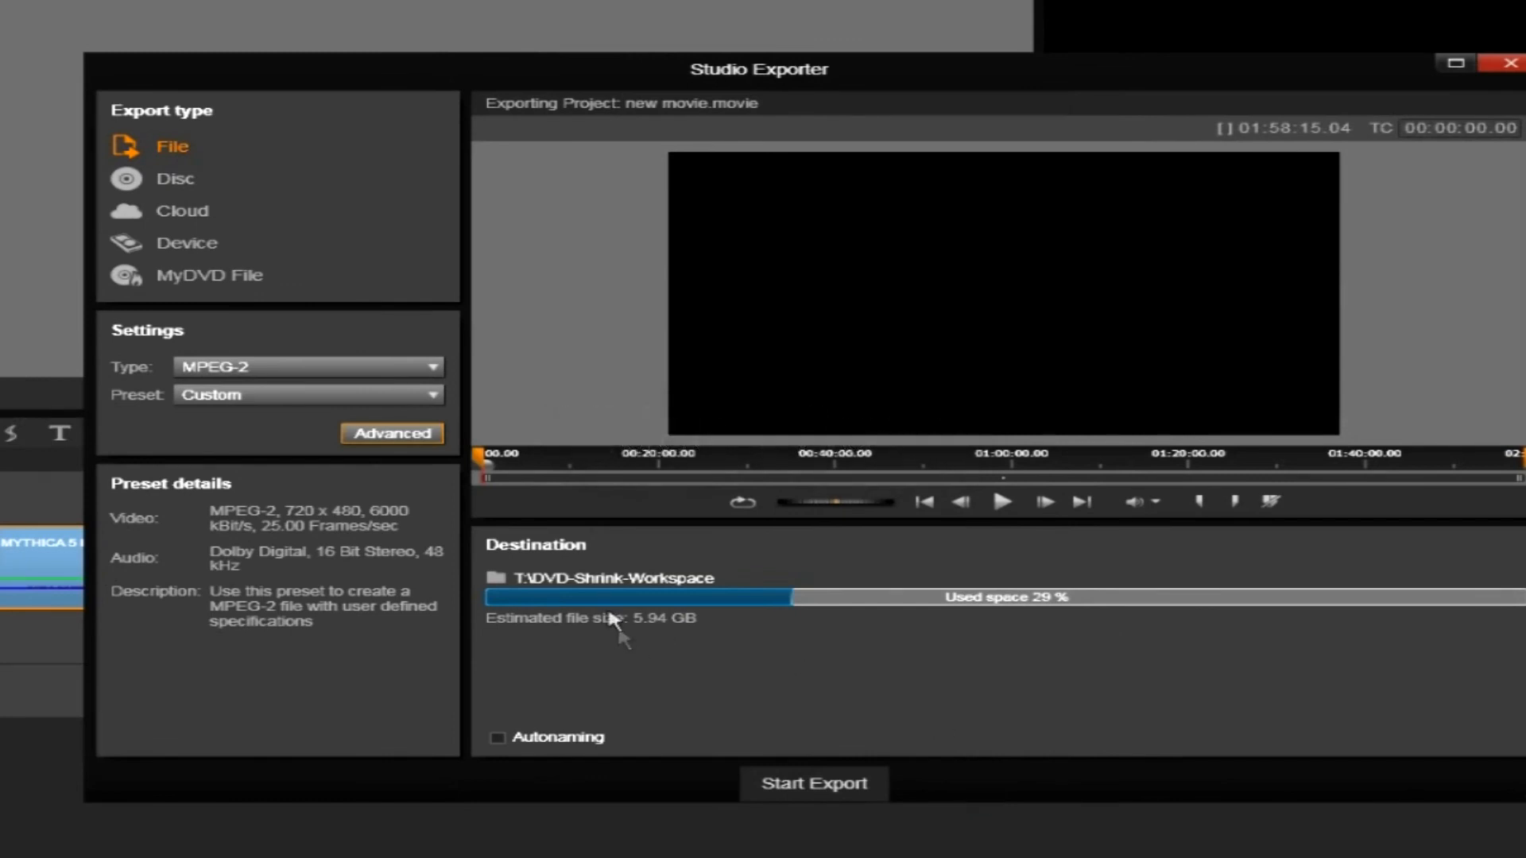
pyautogui.moveTo(248, 521)
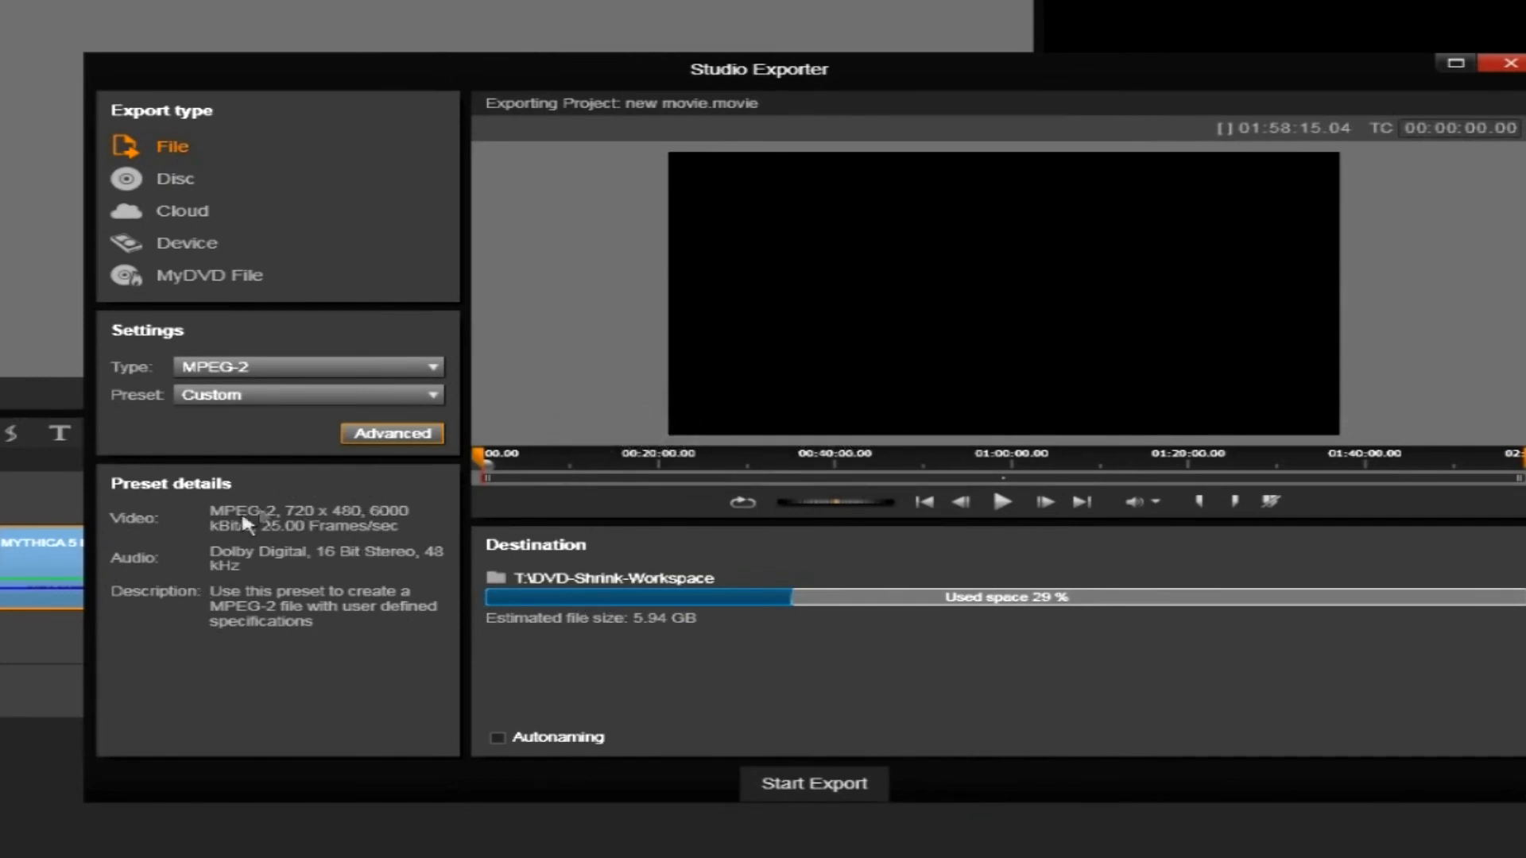
pyautogui.moveTo(789, 787)
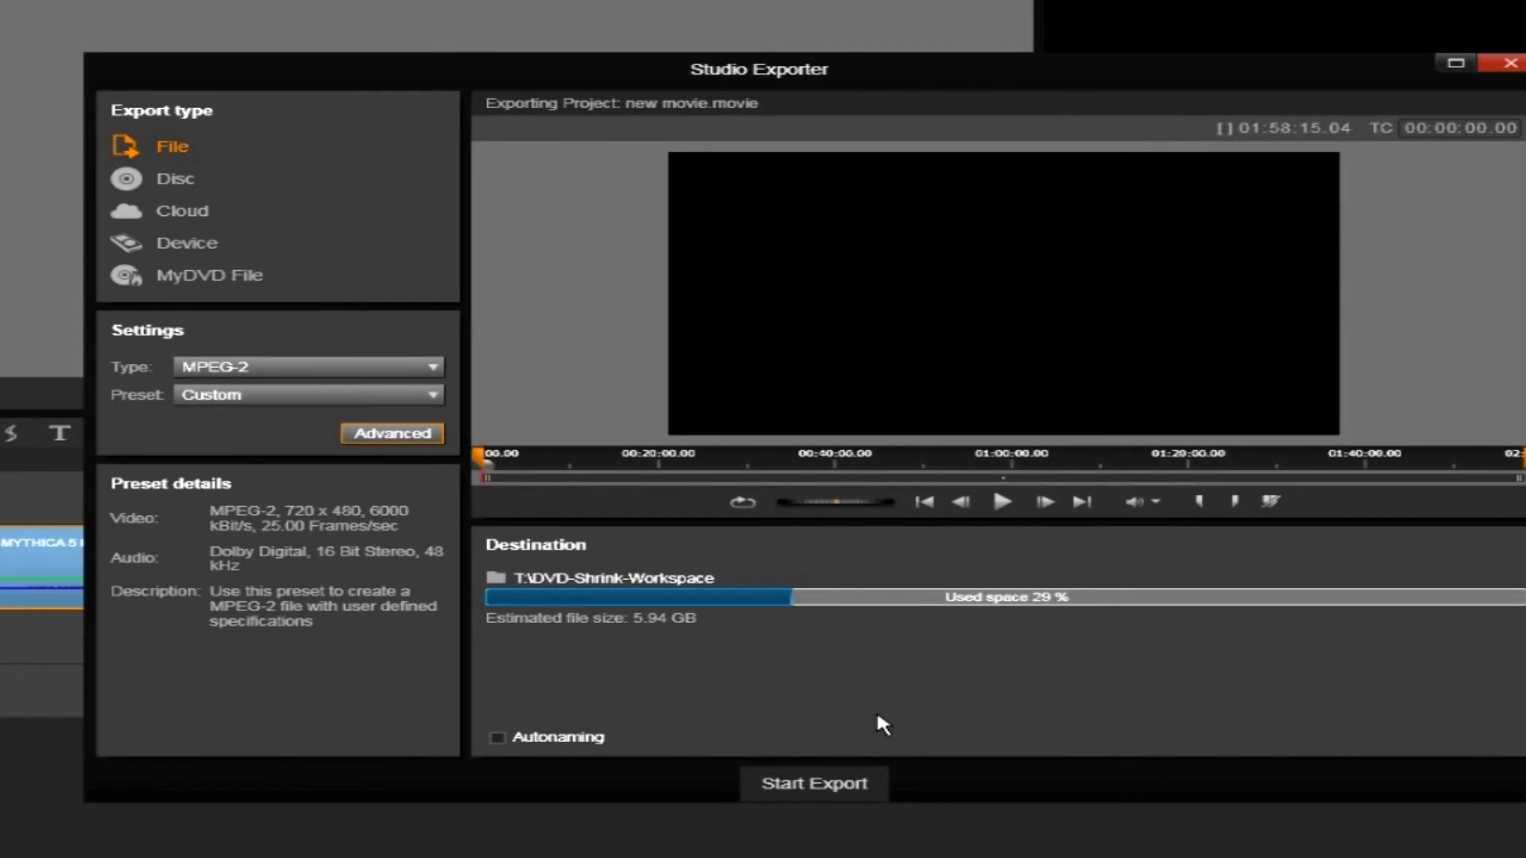
pyautogui.moveTo(927, 661)
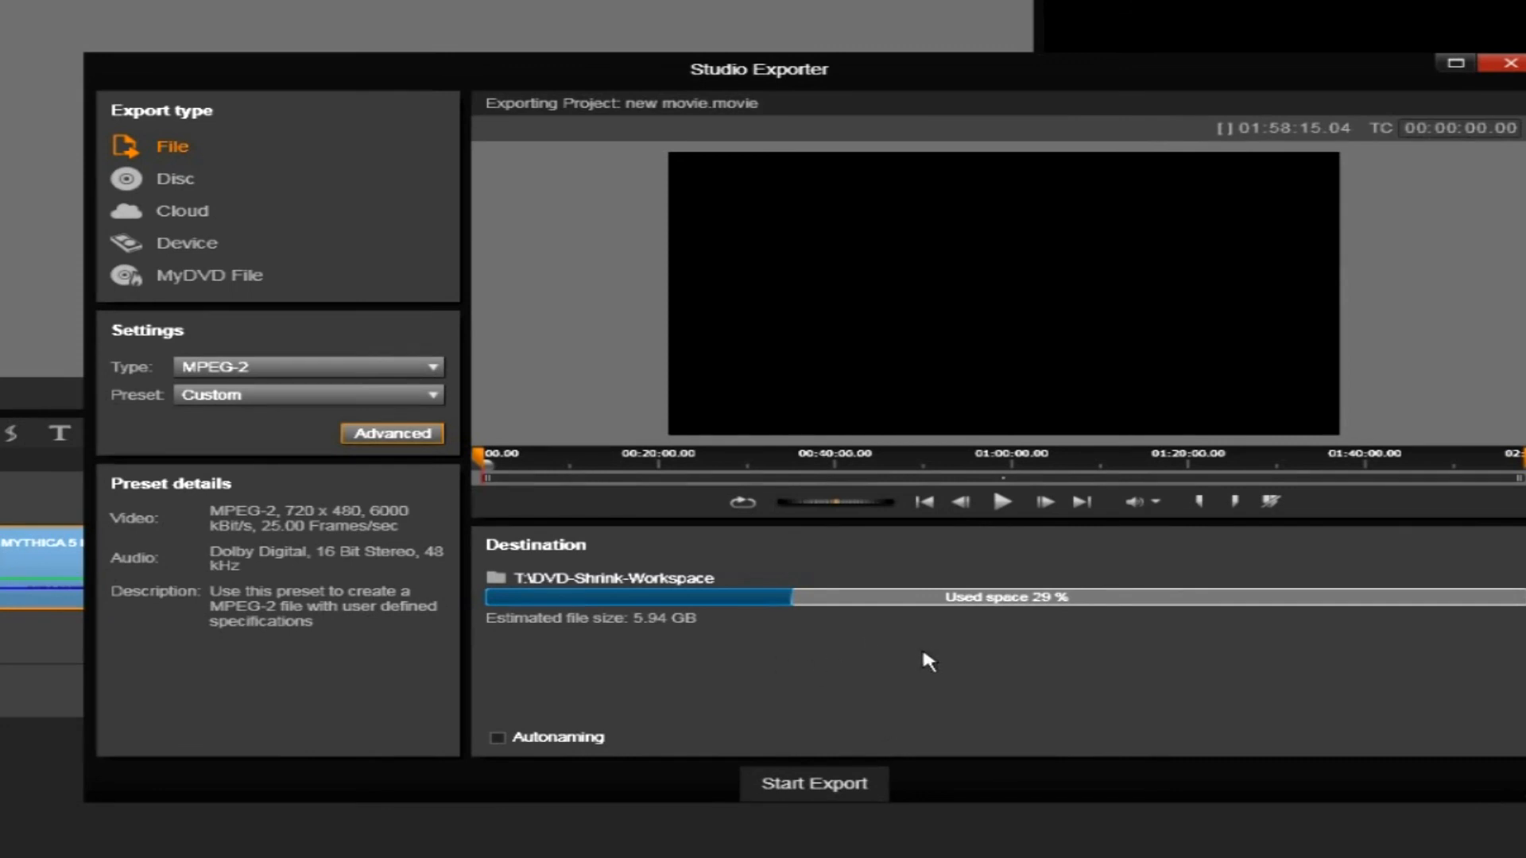
pyautogui.moveTo(761, 662)
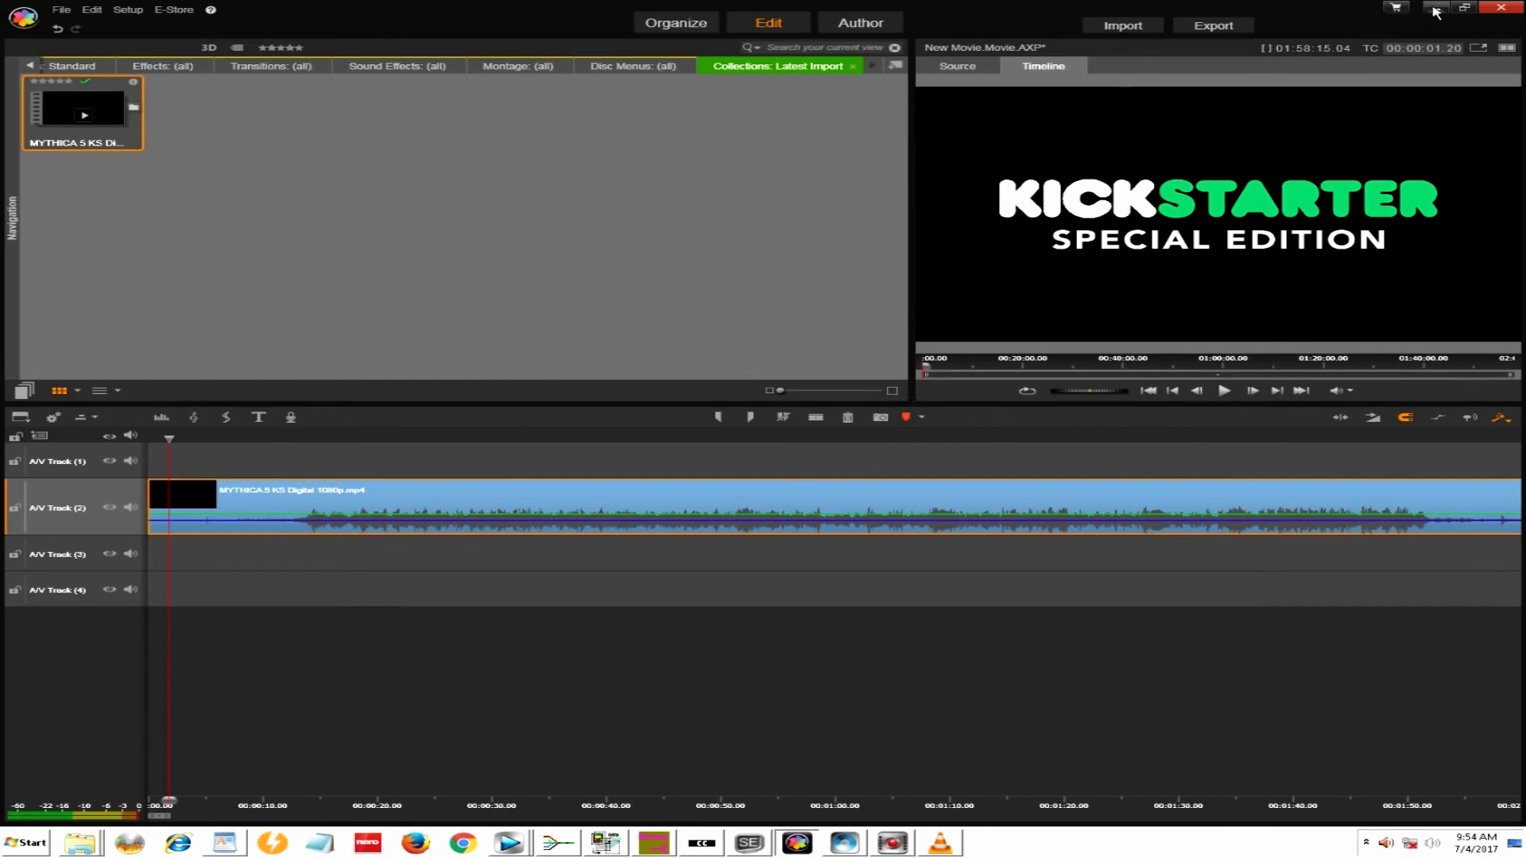
pyautogui.moveTo(775, 755)
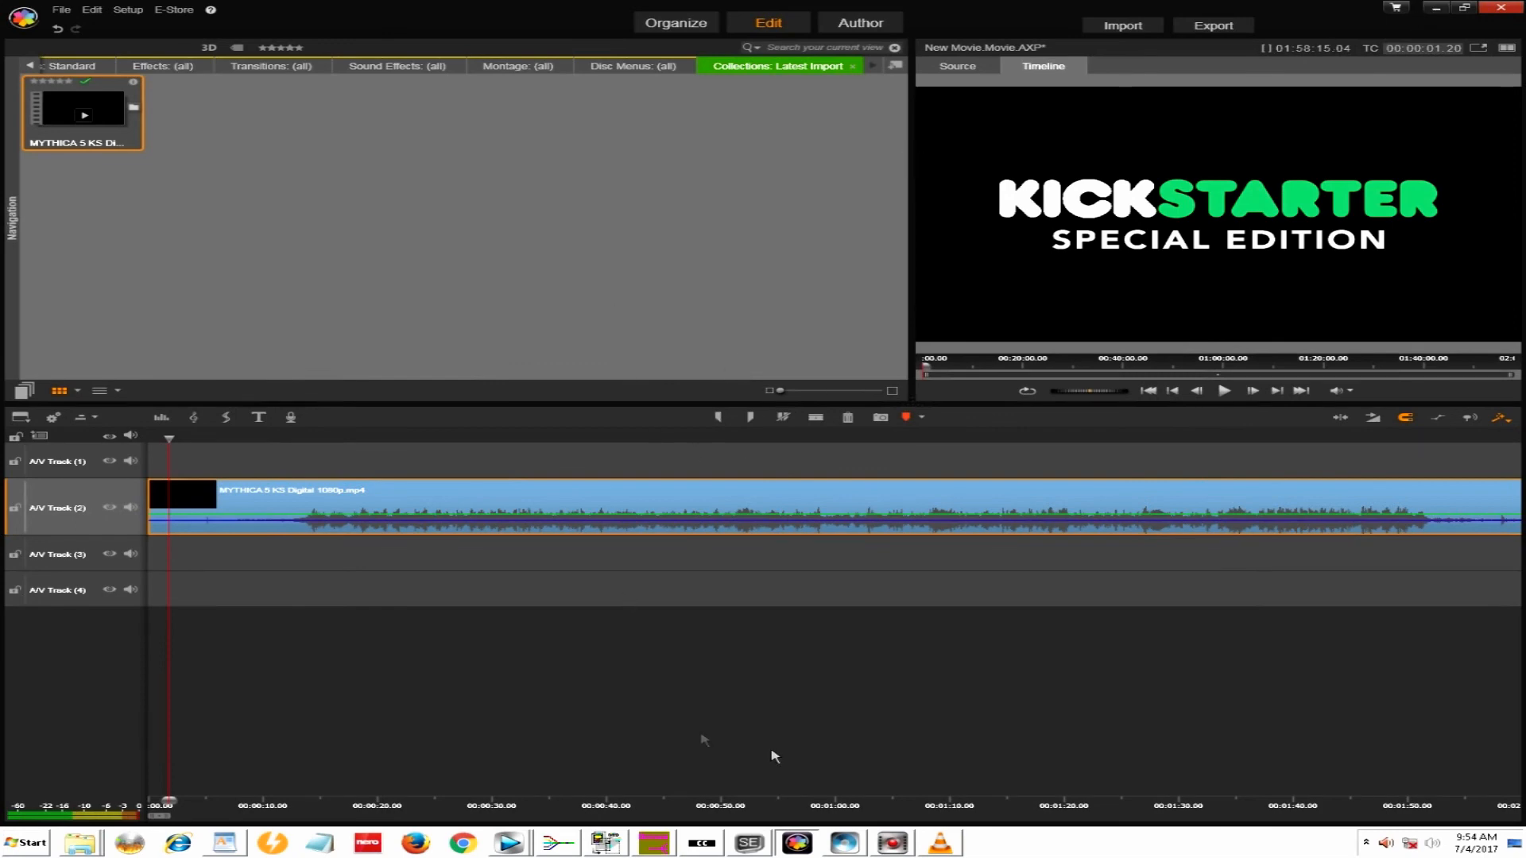